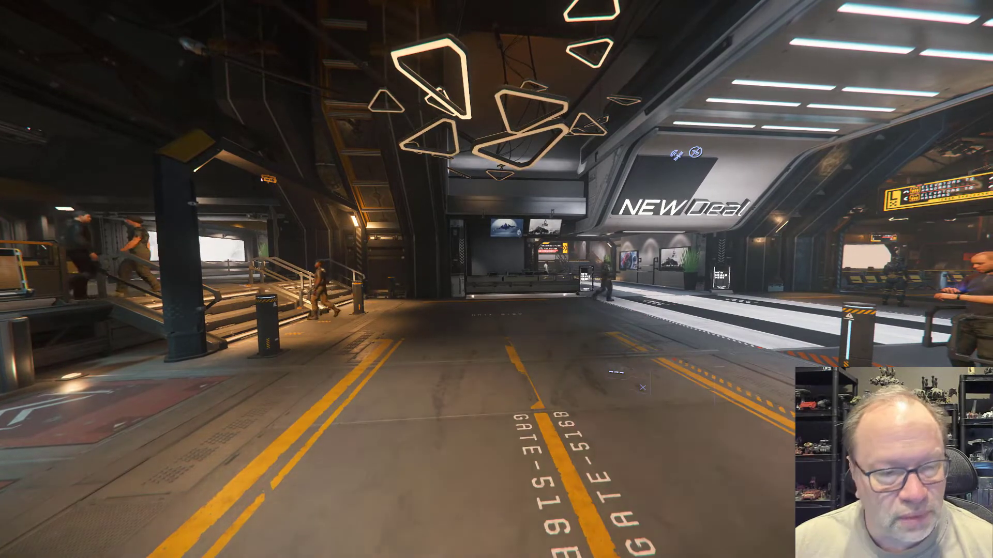
Switch from the game to VoiceAttack with the Star Citizen profile loaded
key(alt+tab)
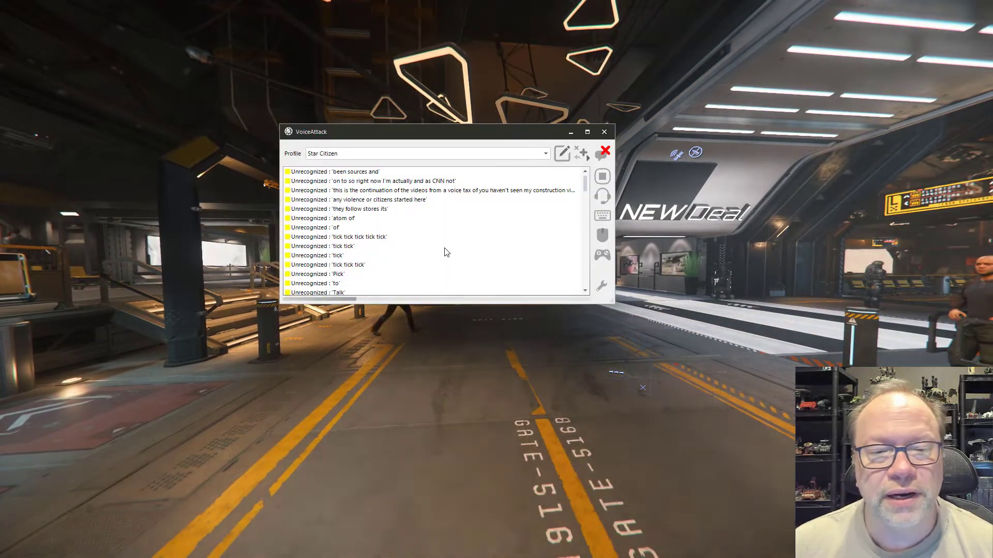
mouse_move(395, 247)
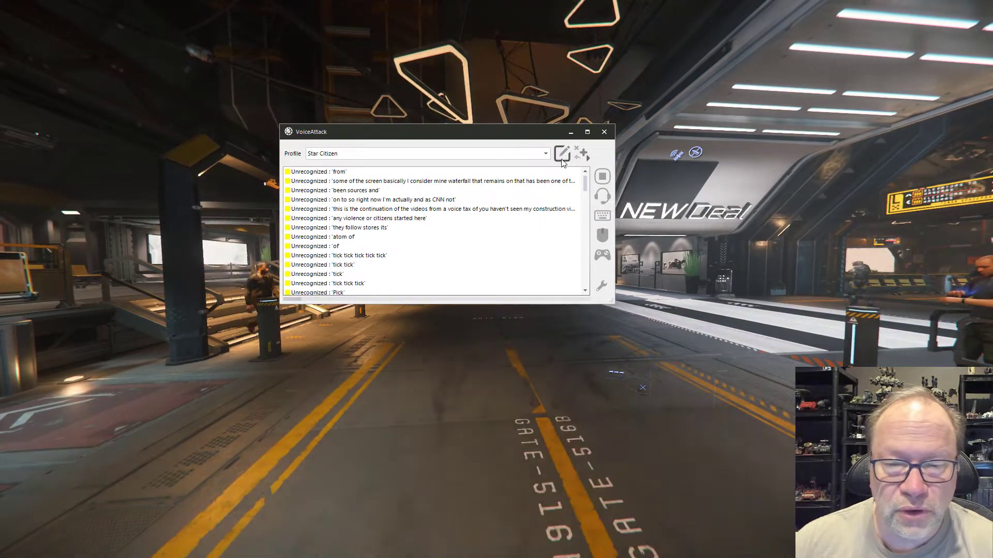
mouse_move(561, 155)
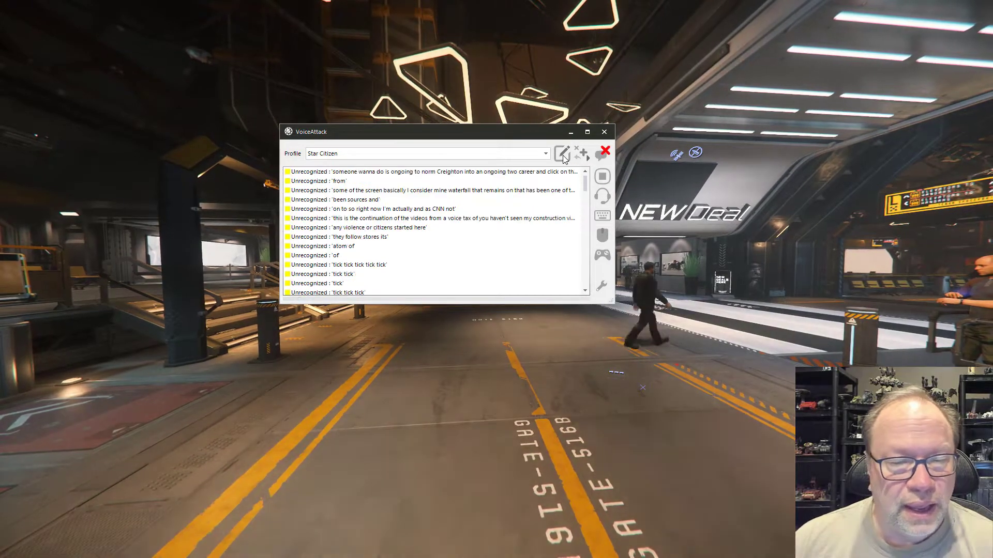
Open the Star Citizen profile's edit screen listing its 22 commands
click(561, 152)
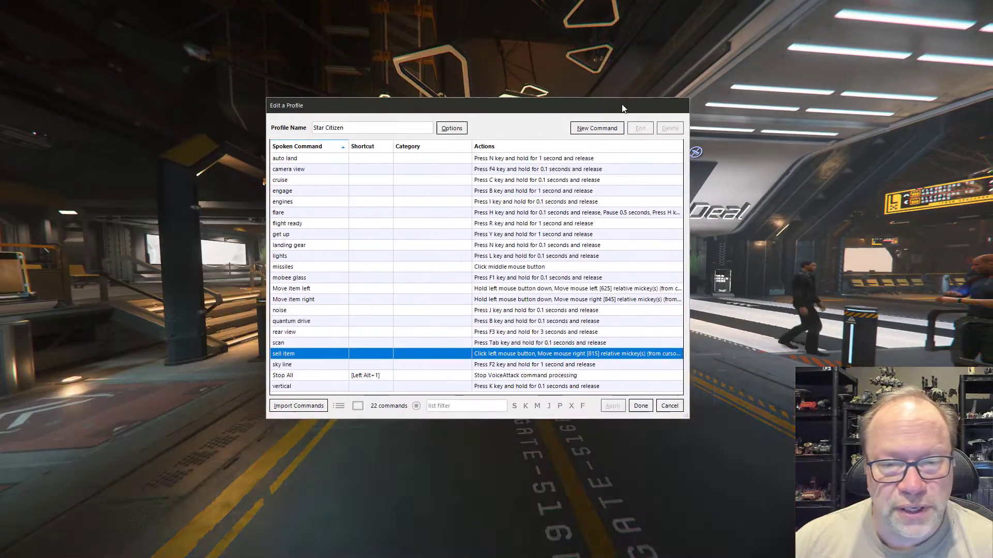
mouse_move(401, 142)
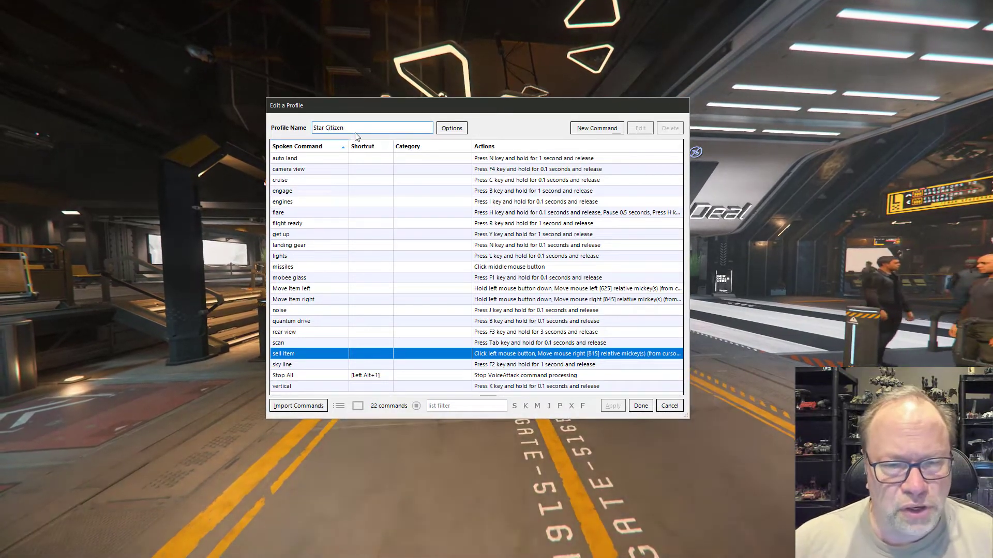
mouse_move(322, 219)
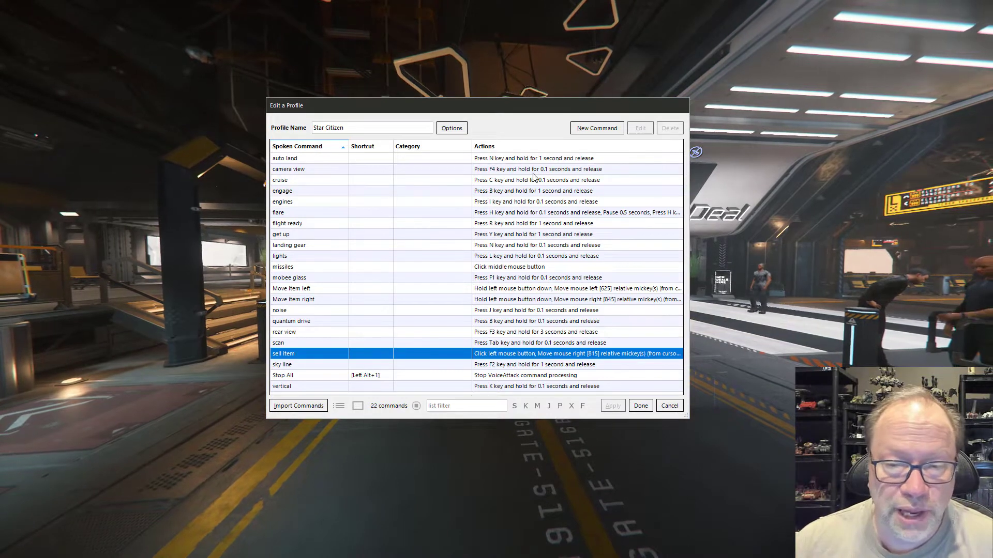
mouse_move(591, 133)
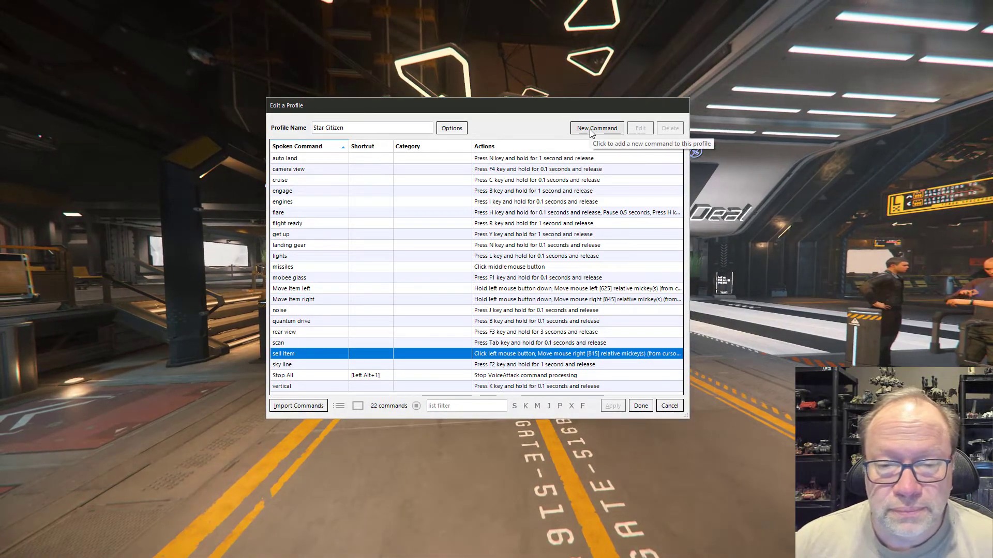
Start a new command spoken as 'inventory' and add a key press action
click(596, 128)
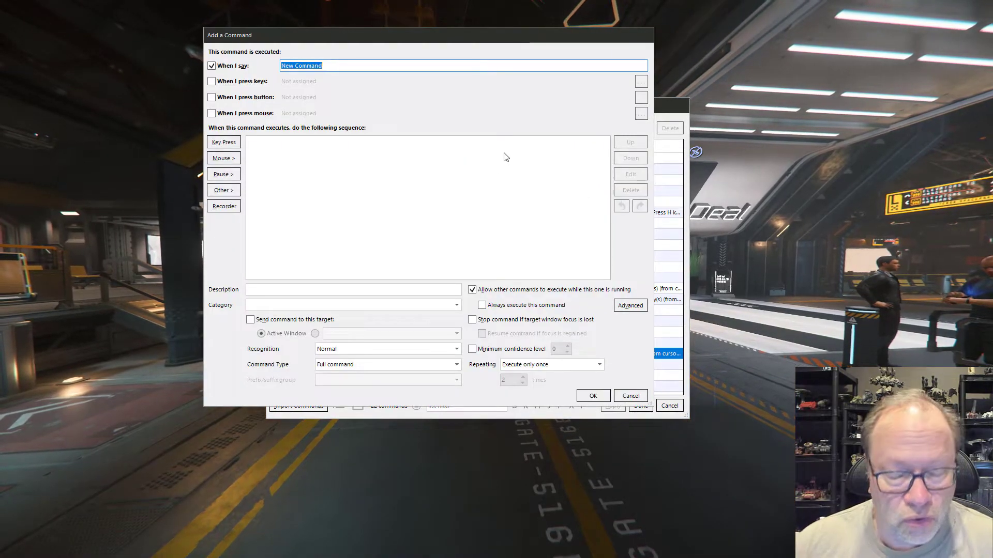
text(inventory)
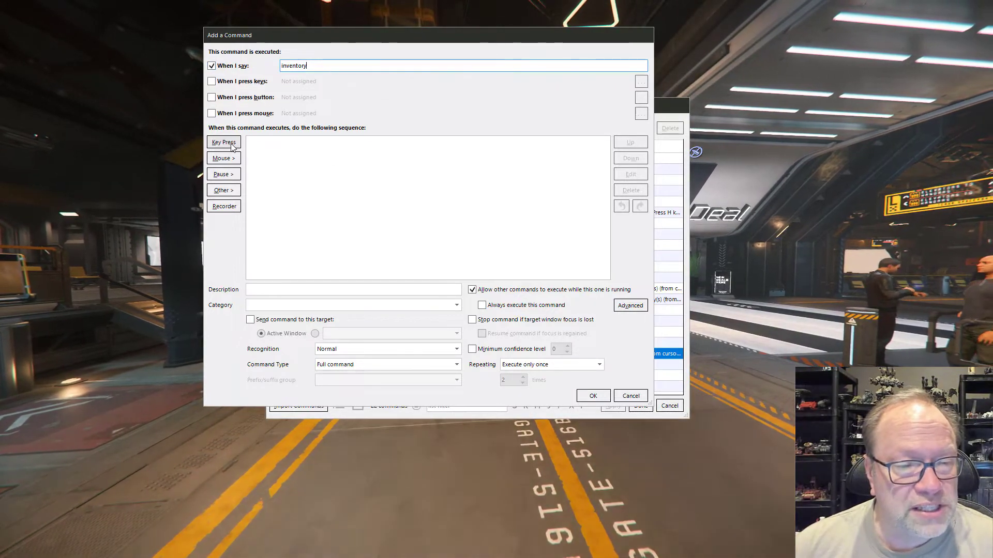
mouse_move(232, 148)
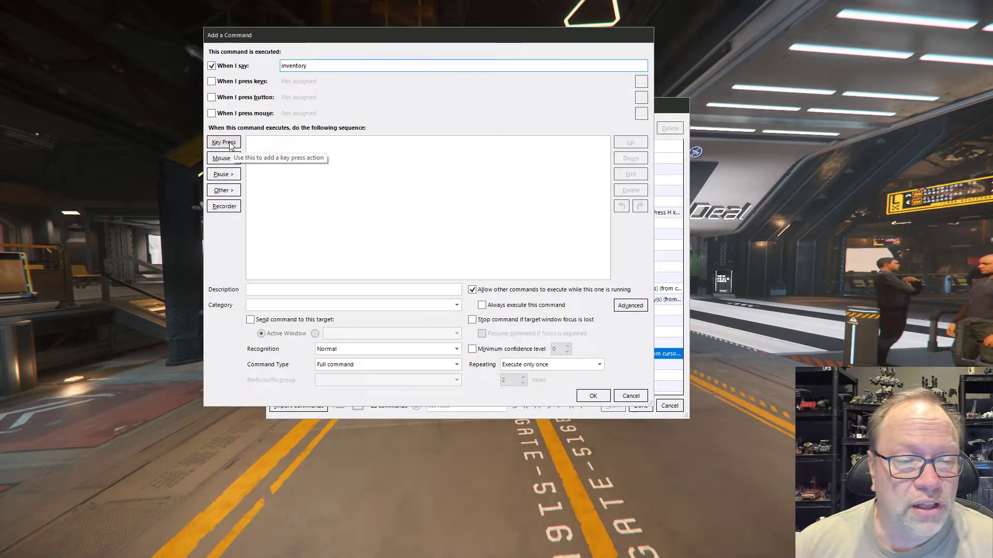
click(223, 142)
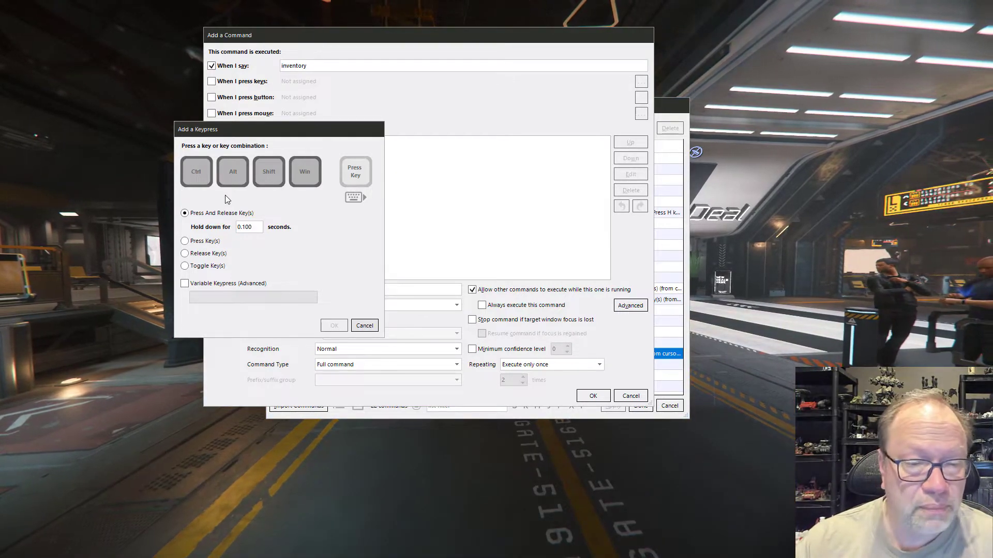
Capture I with a right Ctrl modifier, then cancel the key press setup
key(i)
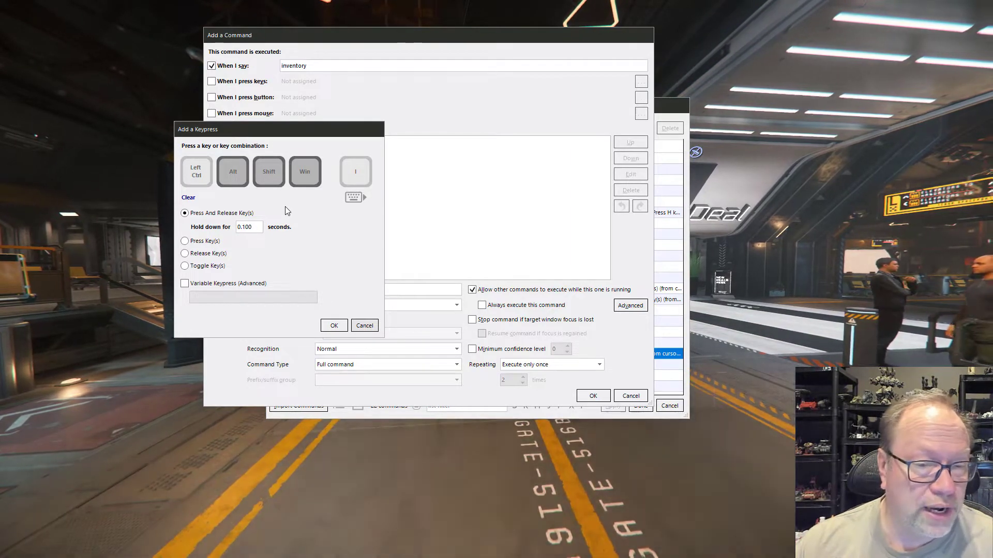
click(196, 172)
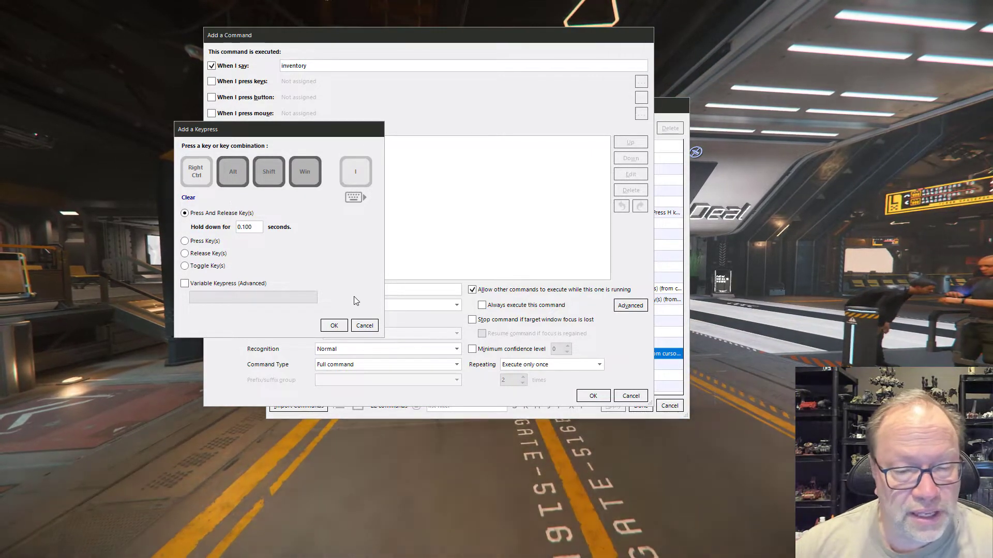
click(365, 325)
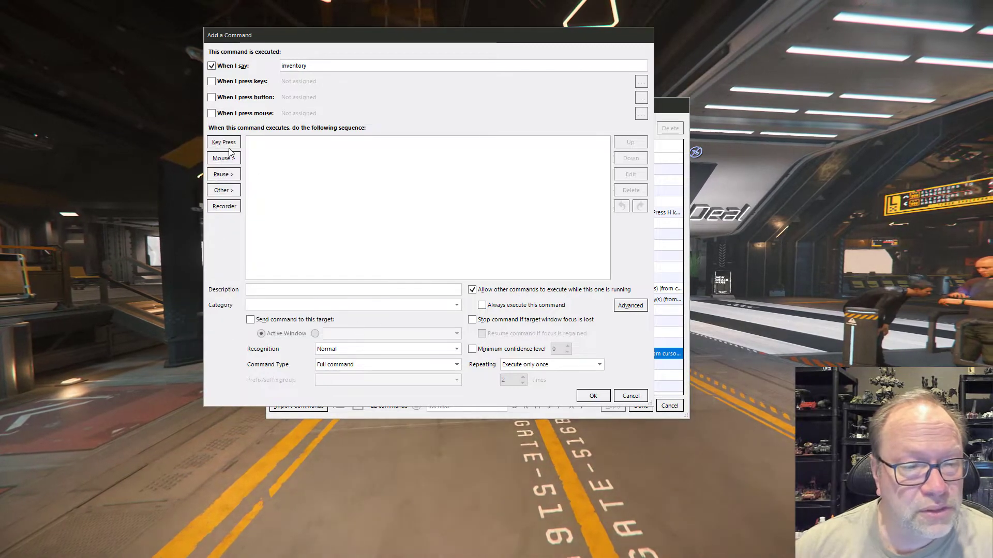
Add a key press again and capture the I key with no modifiers
click(223, 141)
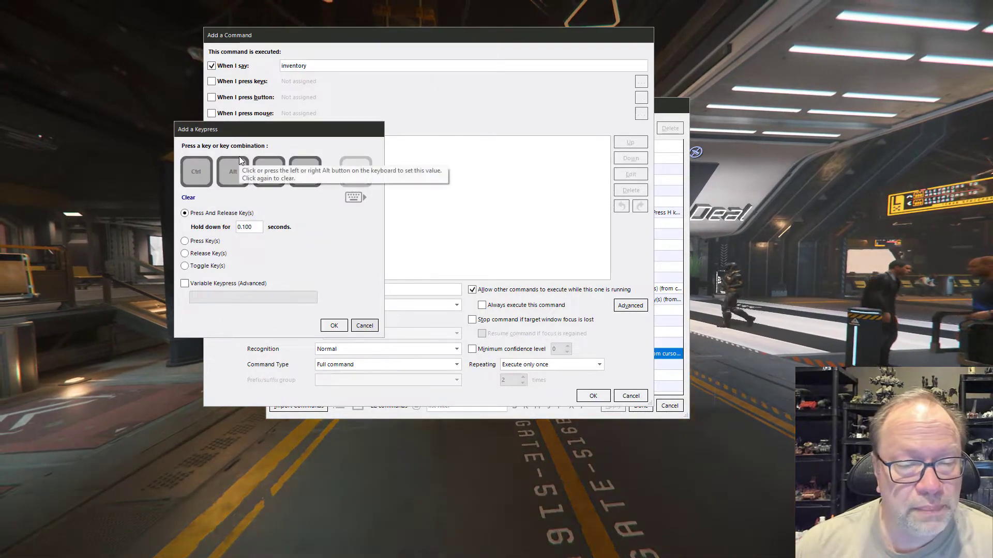
key(i)
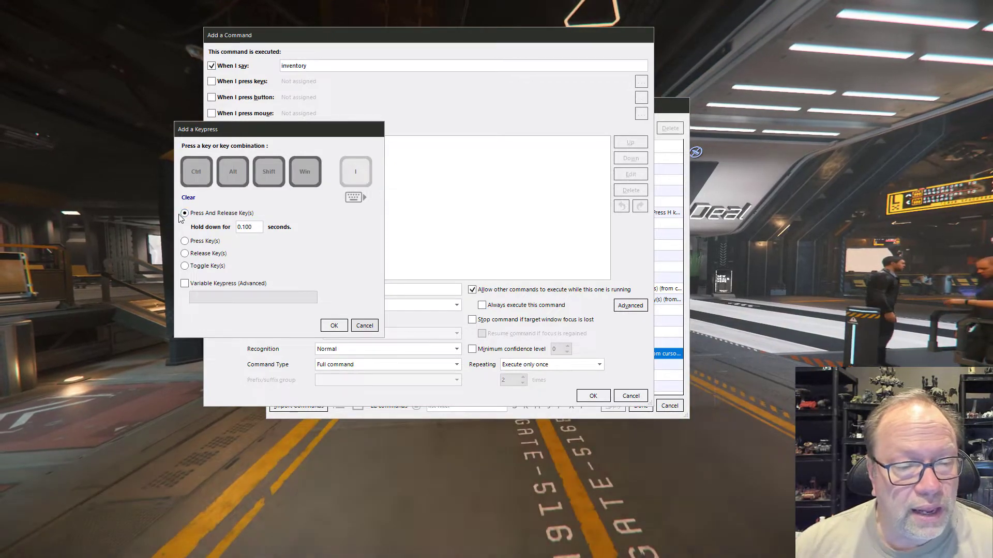
mouse_move(256, 217)
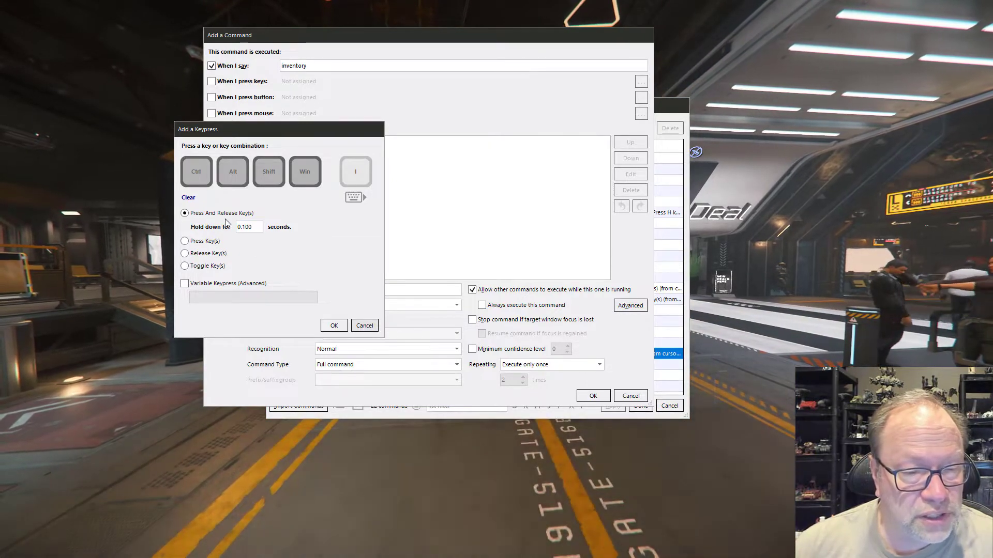
mouse_move(253, 230)
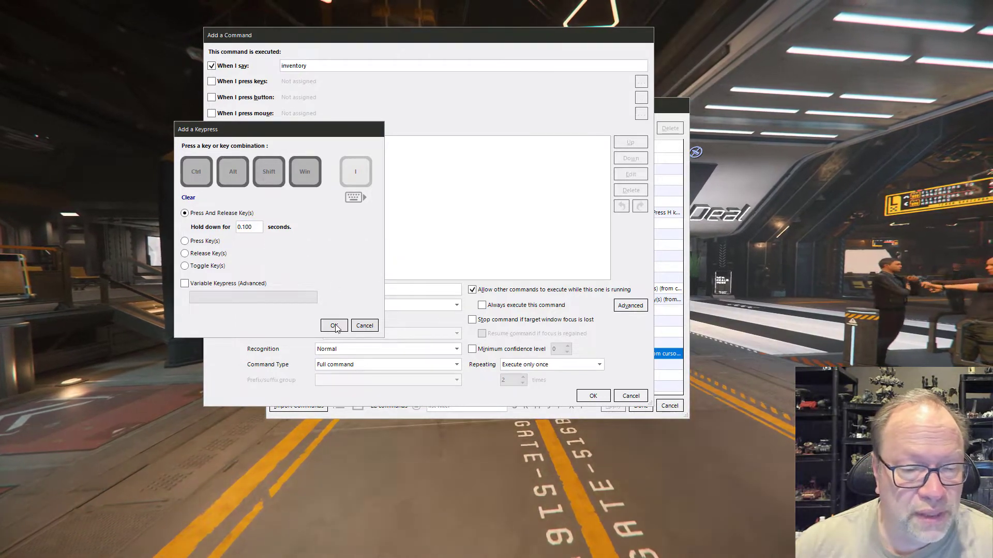
Confirm the 0.1-second I key press, save the inventory command, and apply profile changes
click(334, 325)
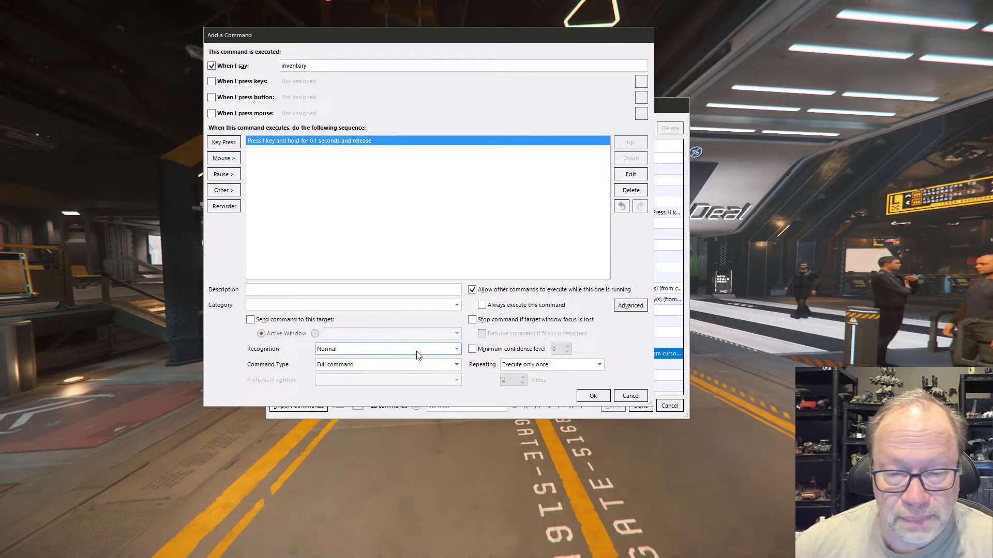
mouse_move(554, 399)
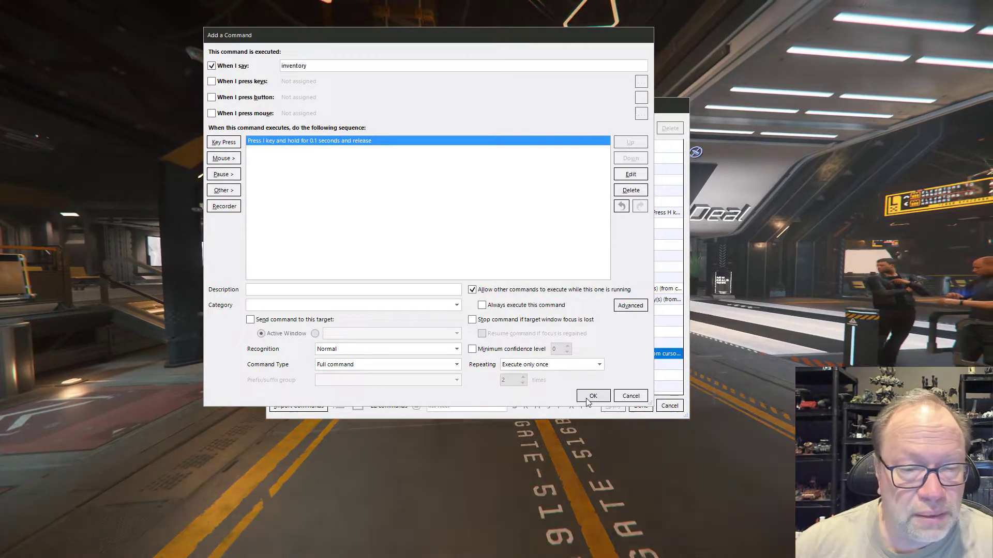
click(593, 395)
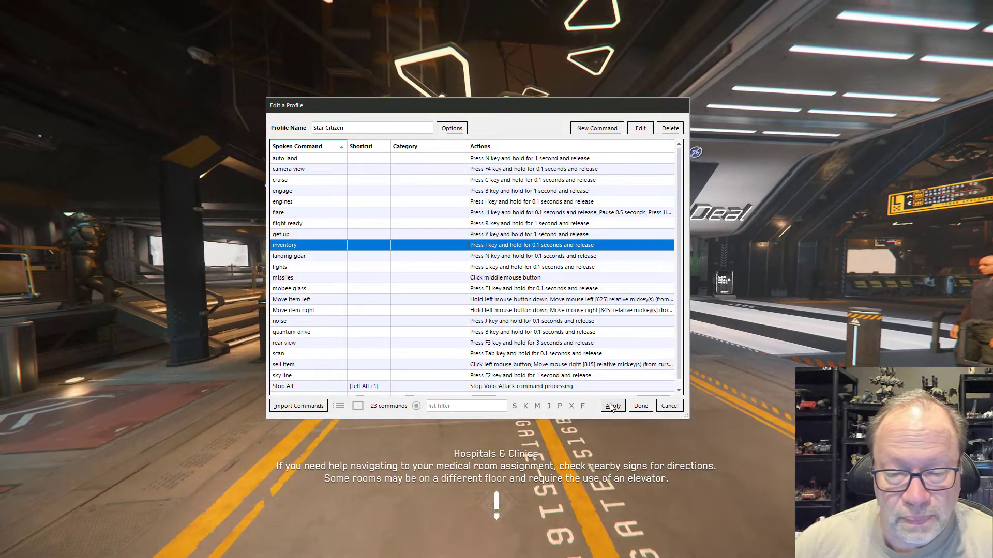
click(612, 406)
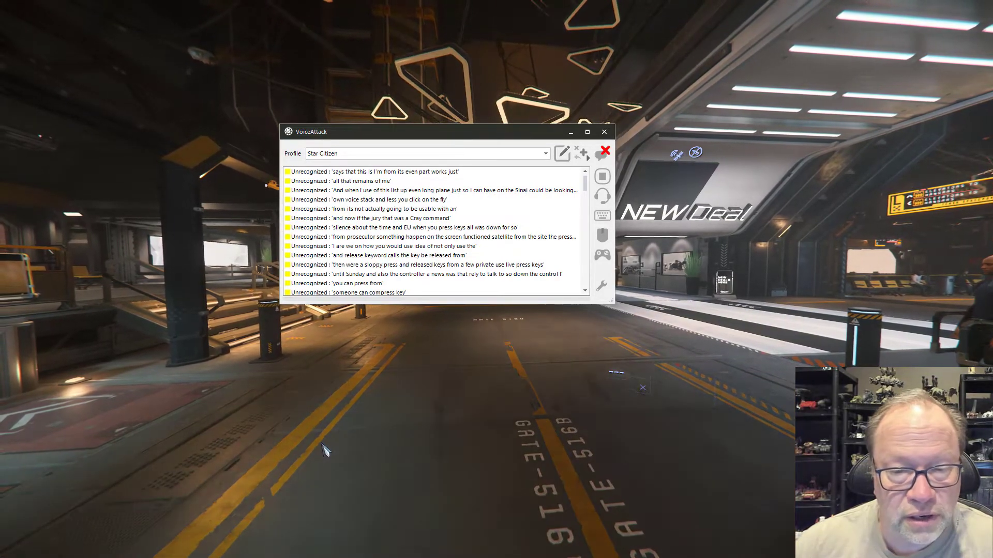
Focus Star Citizen, test the 'inventory' voice command, then leave the inventory screen
click(606, 131)
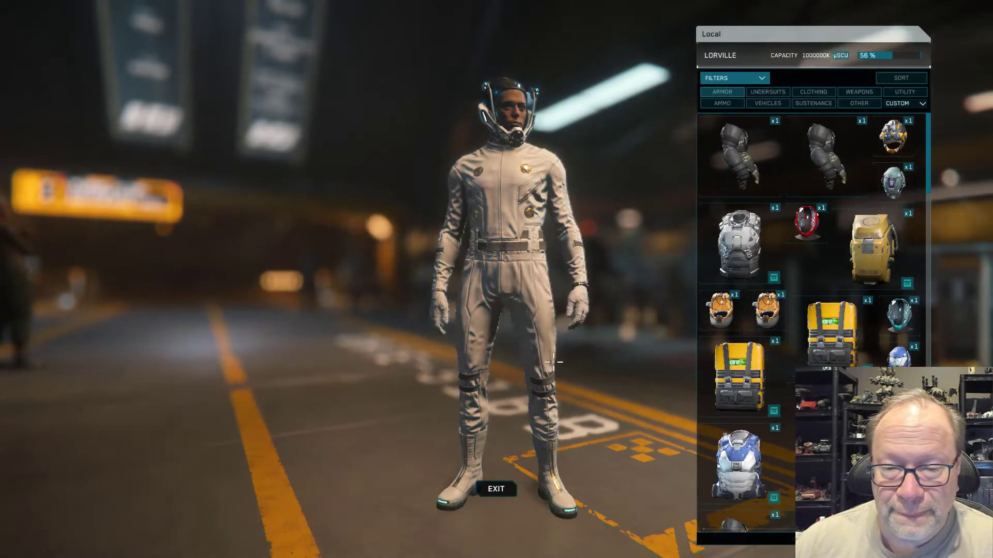
click(498, 487)
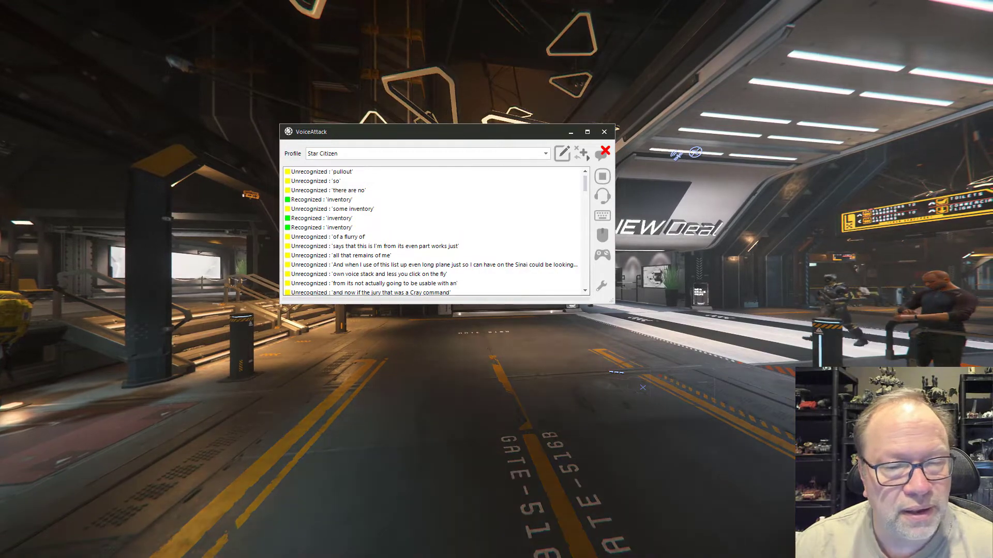
click(562, 153)
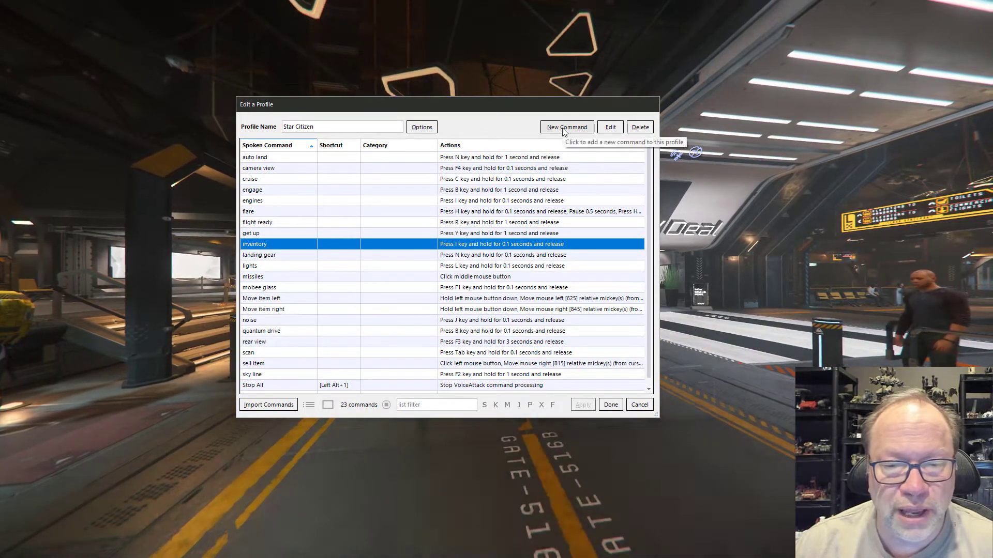
mouse_move(472, 264)
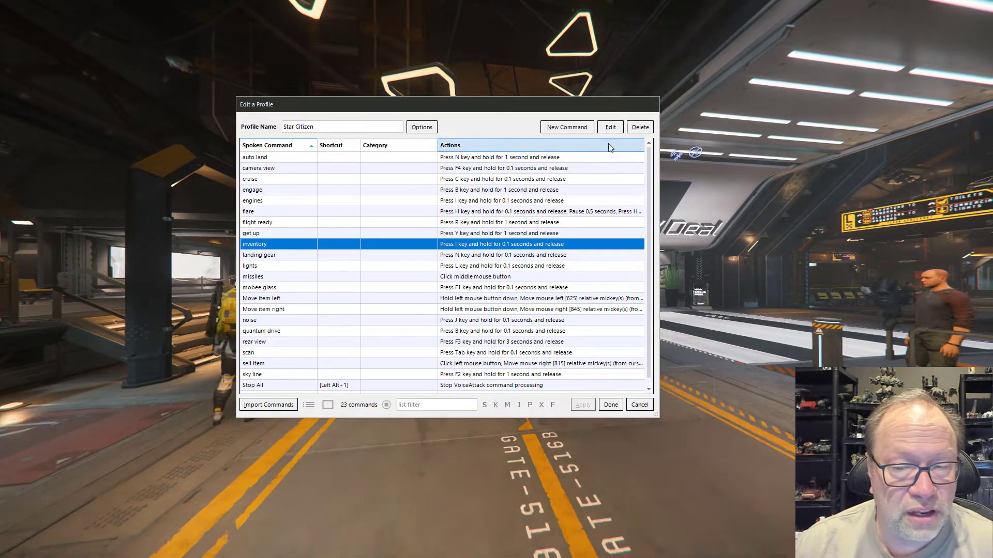
mouse_move(475, 241)
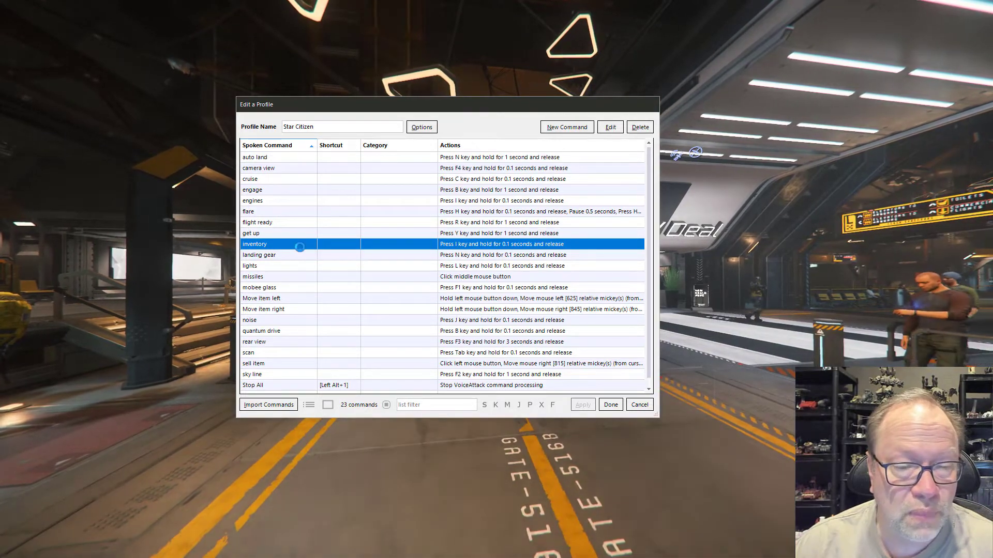
click(610, 127)
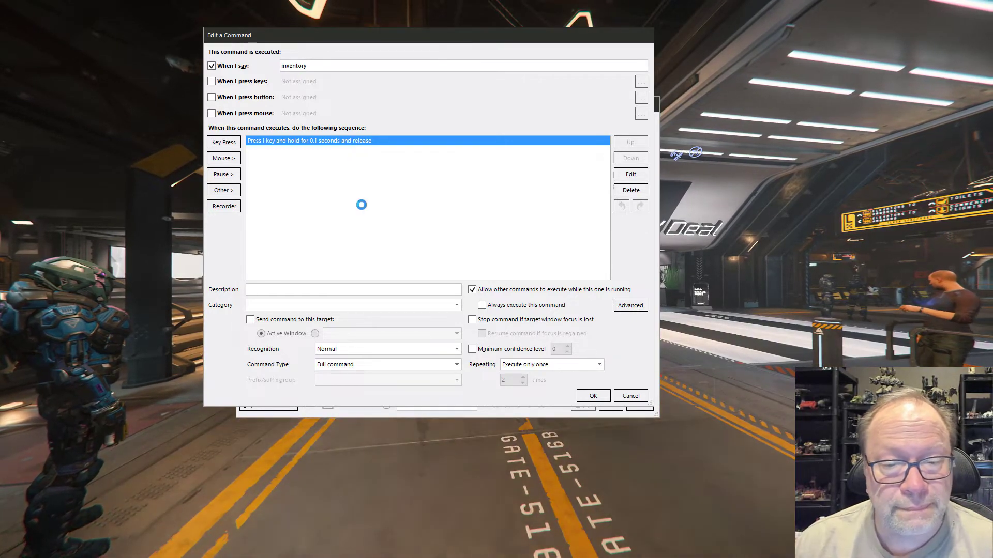
click(630, 174)
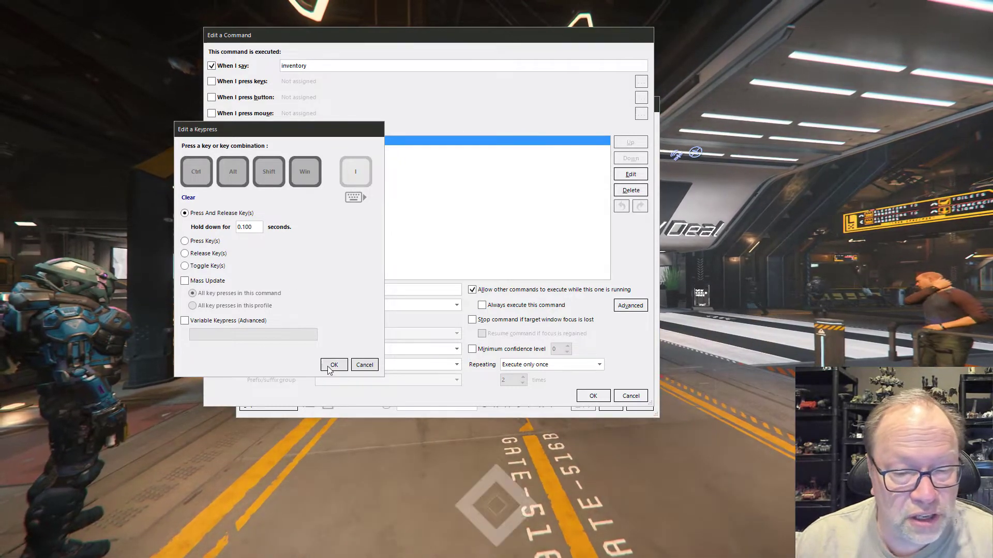
click(333, 364)
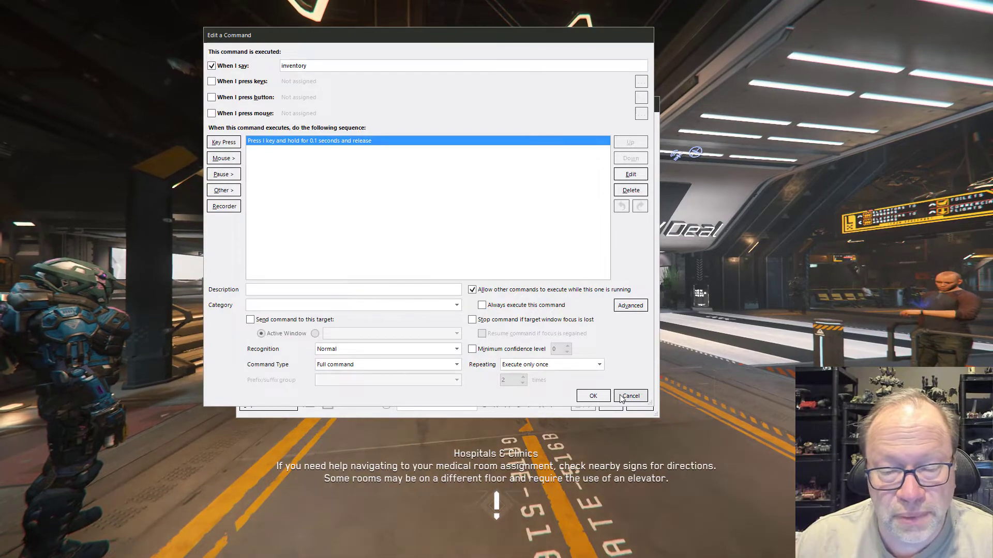
click(630, 396)
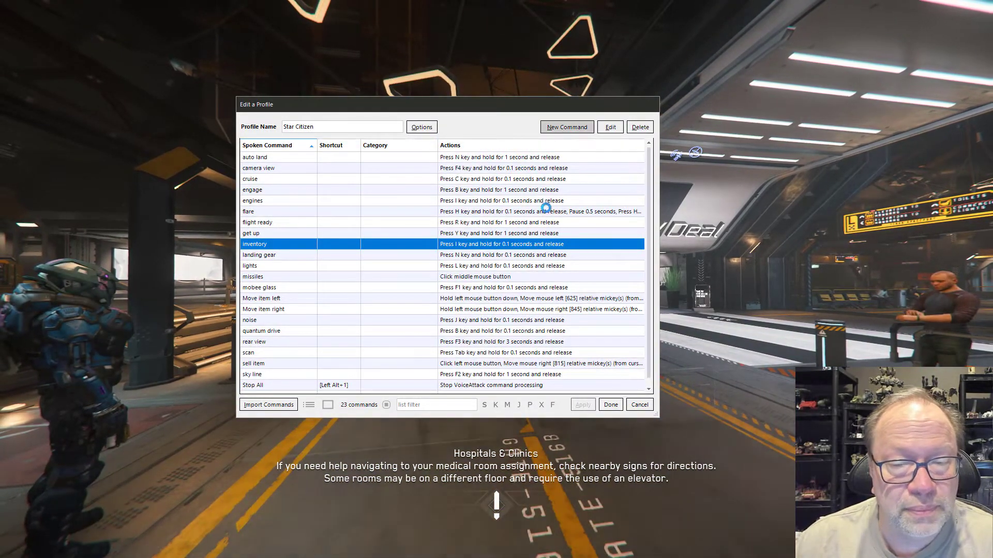
Create an 'inner thought' command whose first action presses F for 0.1 seconds
click(567, 127)
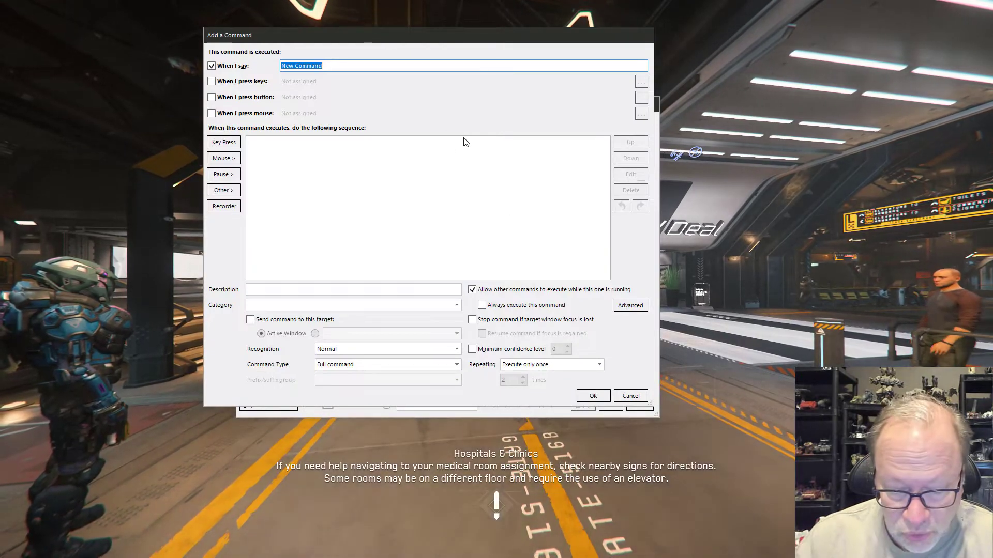
text(inner thought)
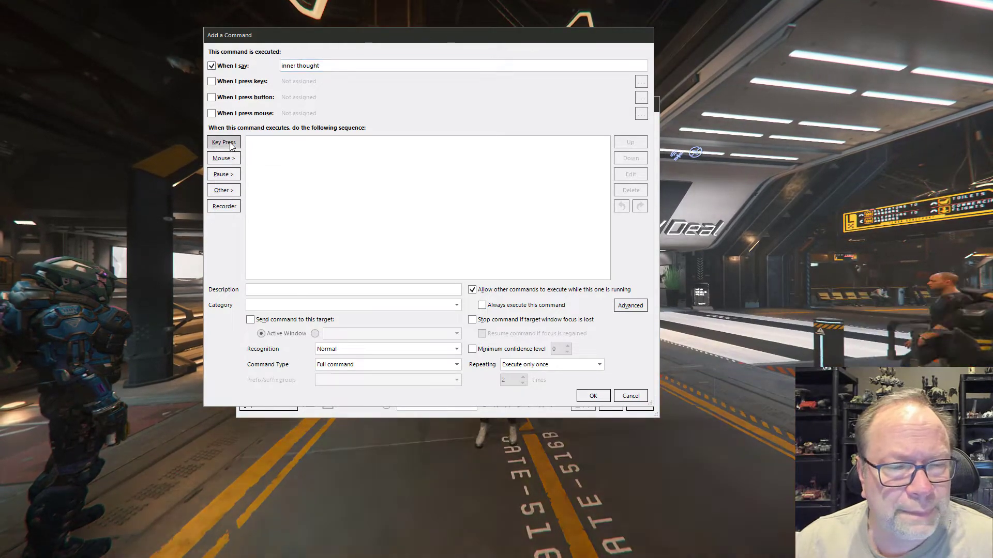
click(223, 142)
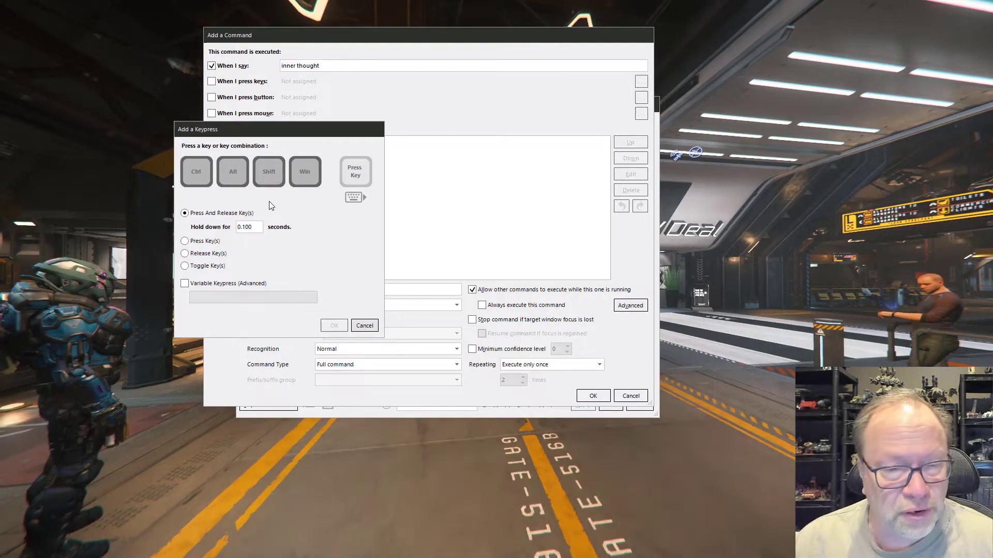
key(f)
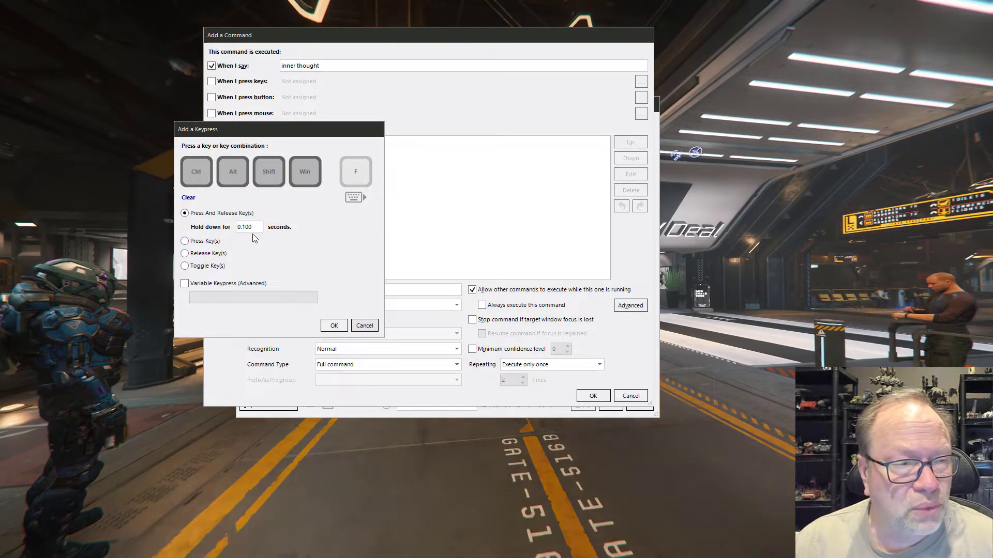
mouse_move(317, 303)
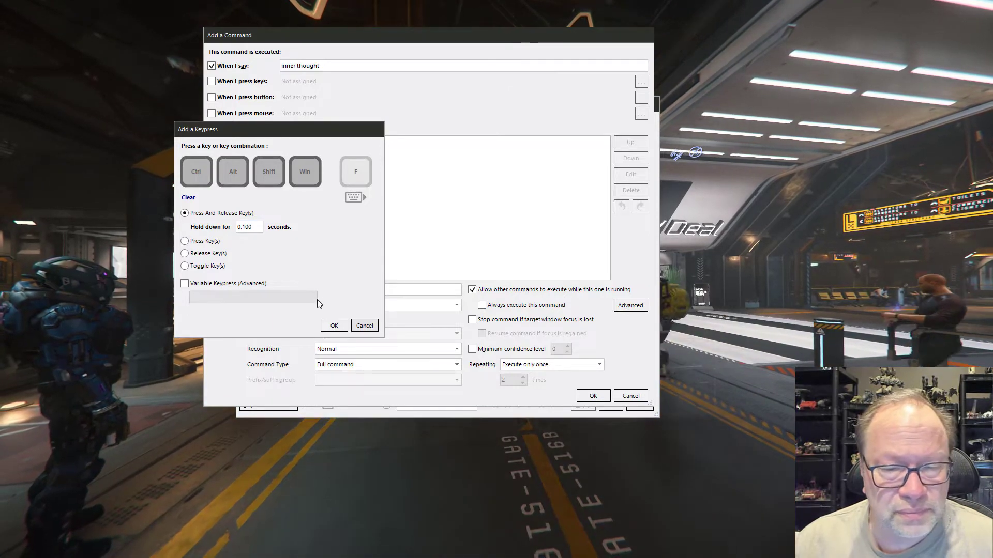
click(333, 325)
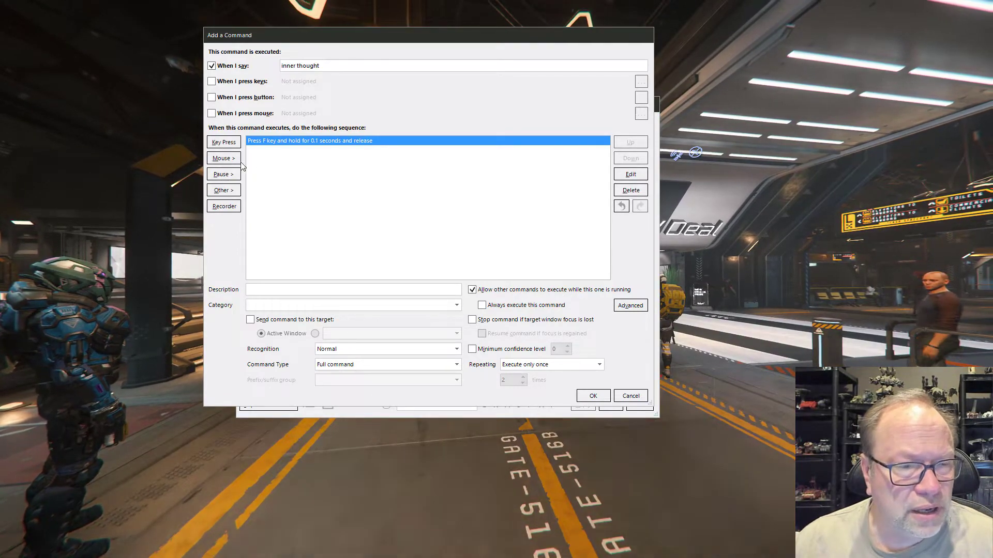
Add a right mouse button click action after the F key press
click(222, 158)
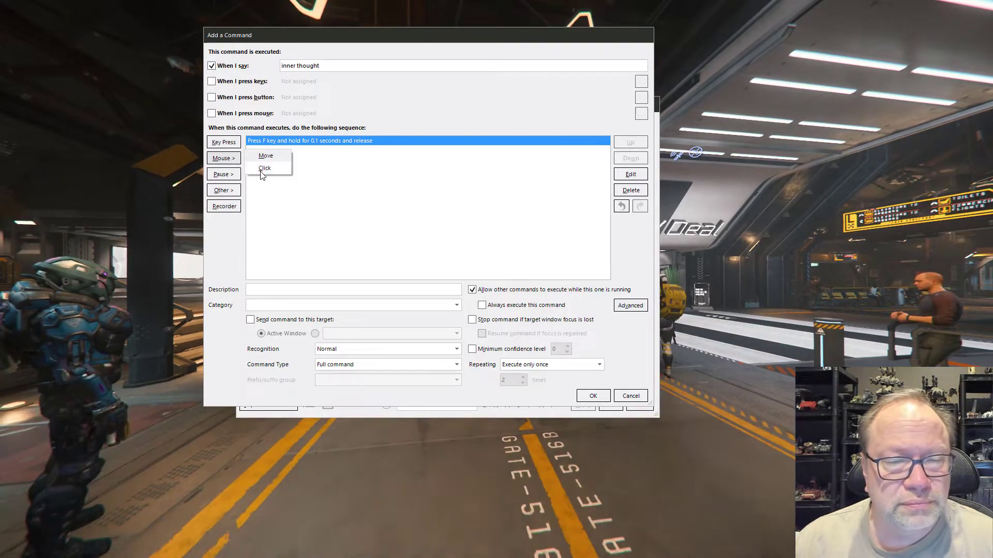
click(265, 168)
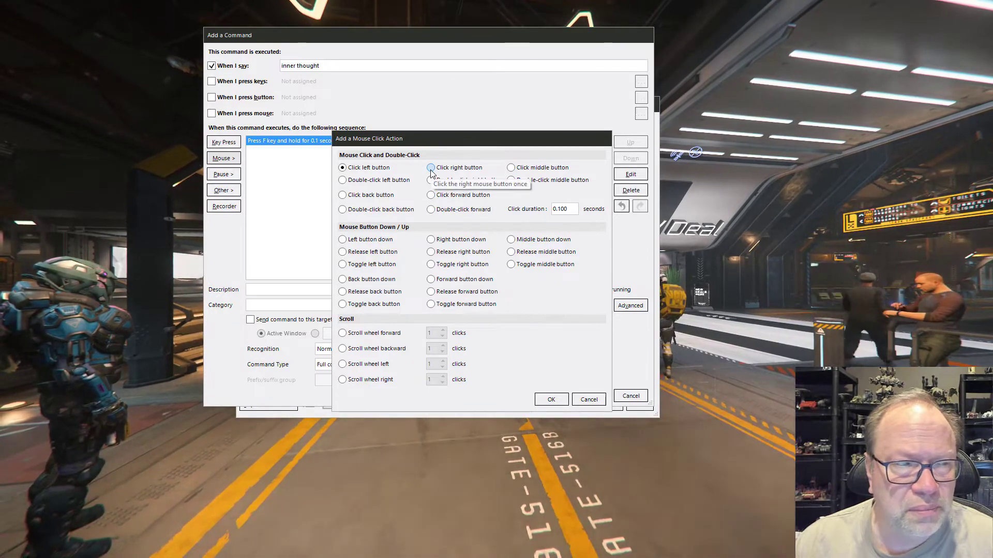
click(430, 167)
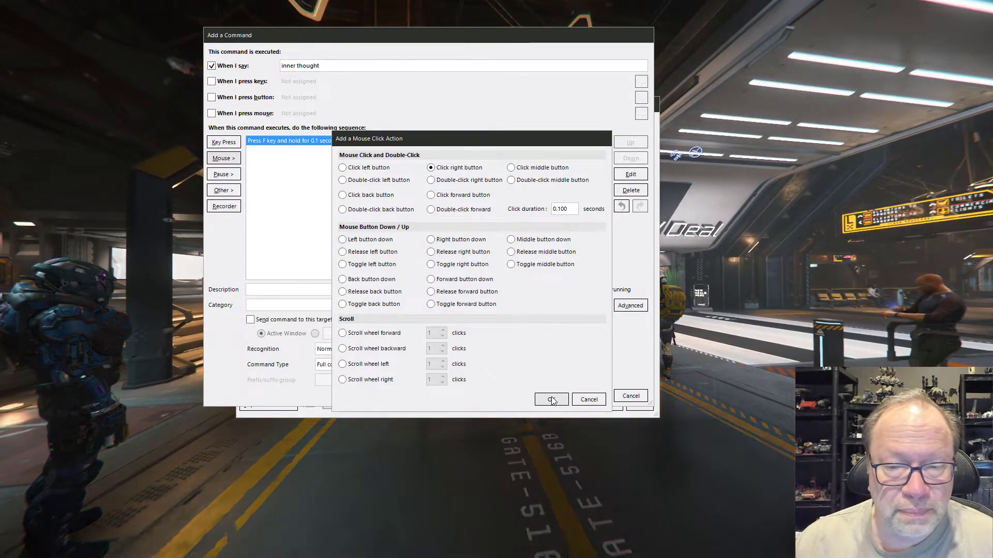
click(565, 209)
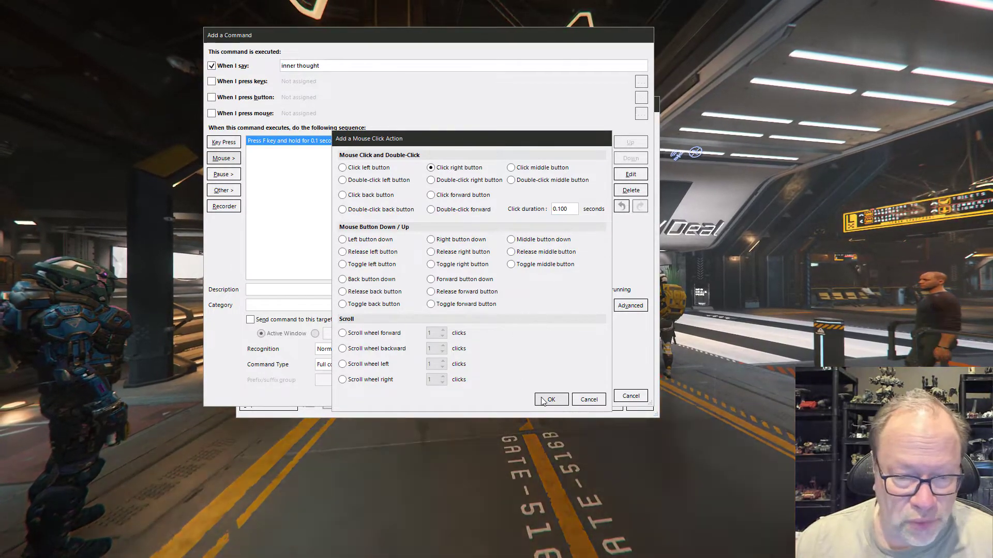
click(551, 399)
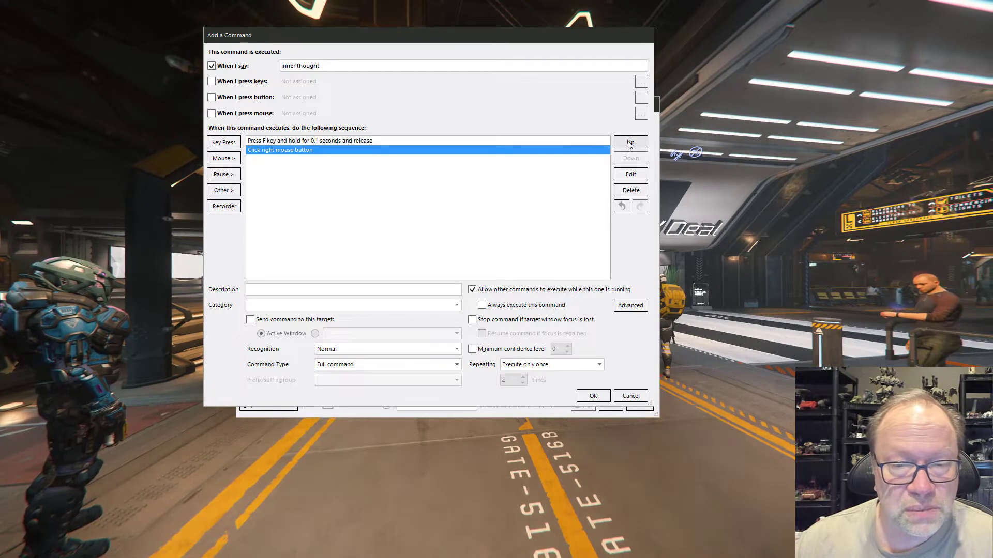
Move the right-click up and back down, then save the inner thought command
click(630, 142)
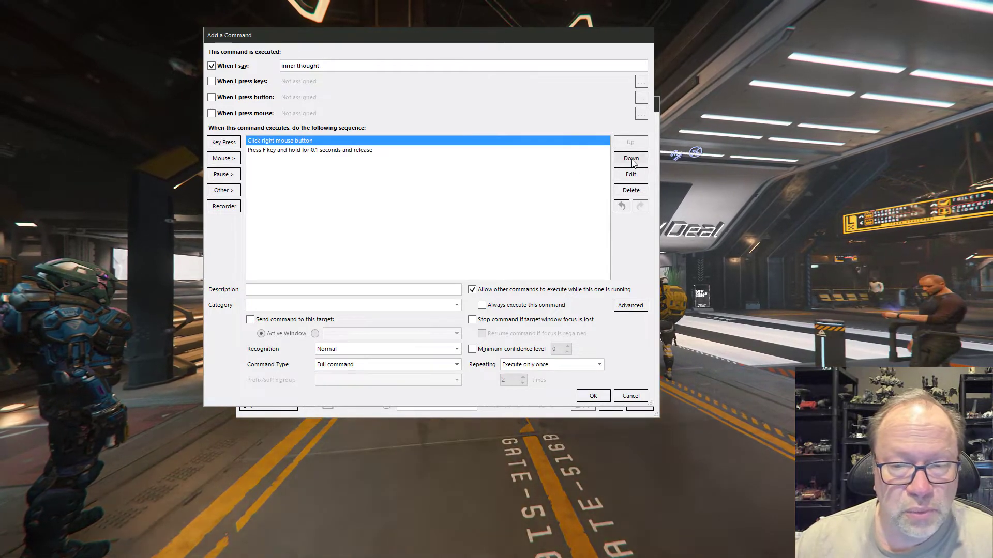
click(630, 157)
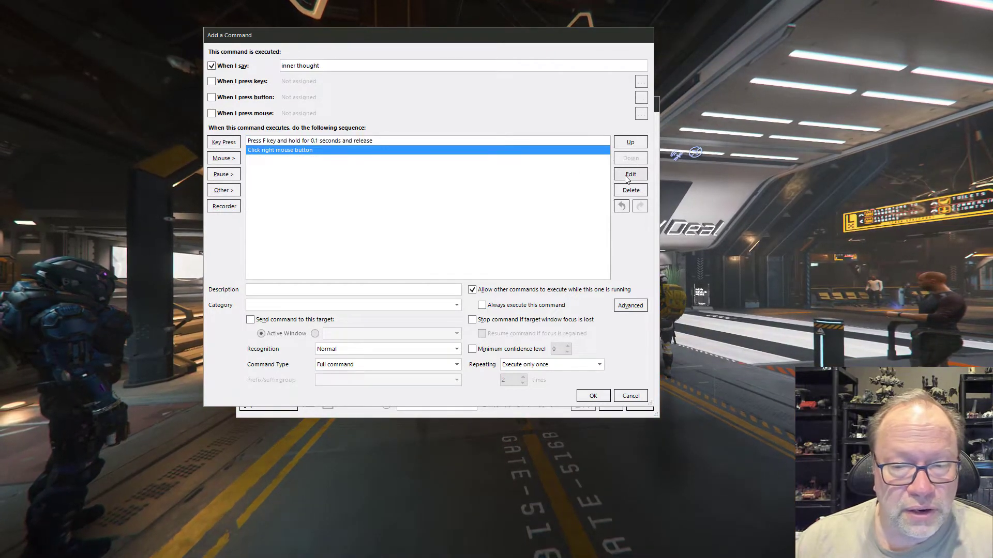
mouse_move(626, 177)
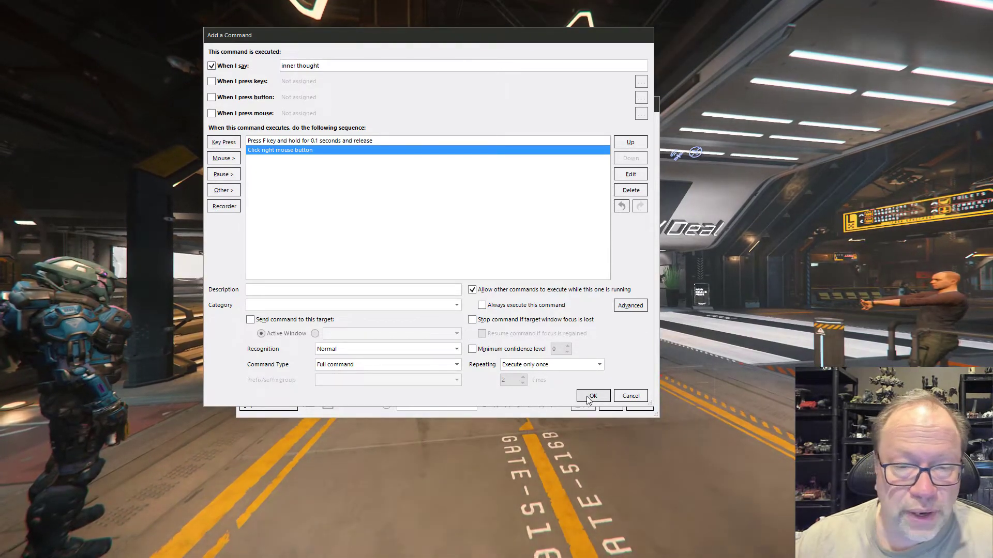
click(593, 396)
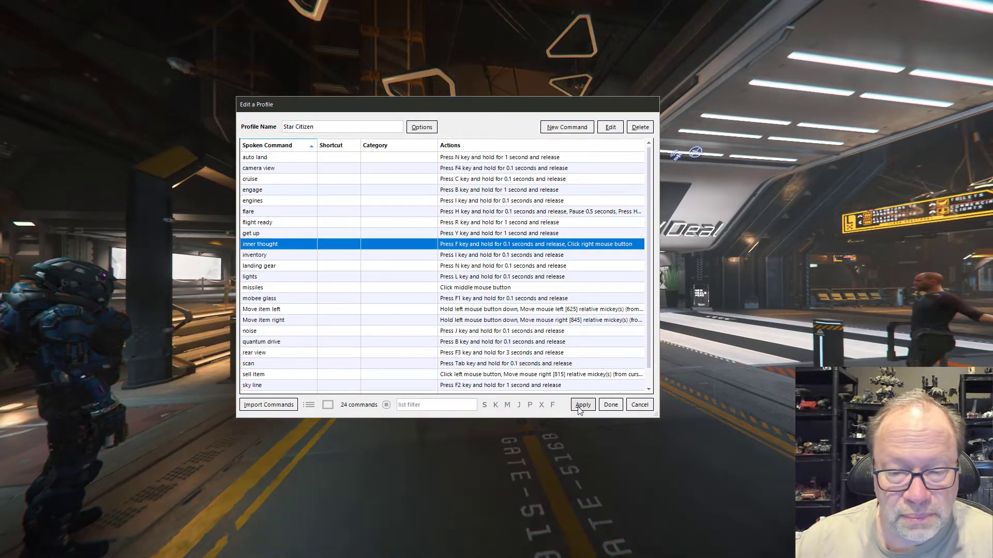
Apply the profile changes, test 'inner thought' by voice, and reopen that command for editing
click(583, 404)
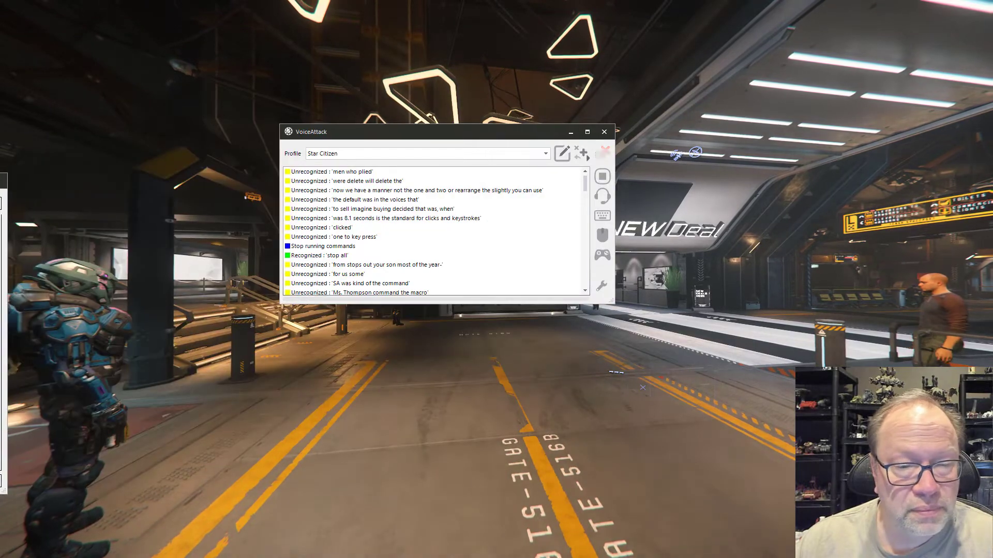
click(605, 132)
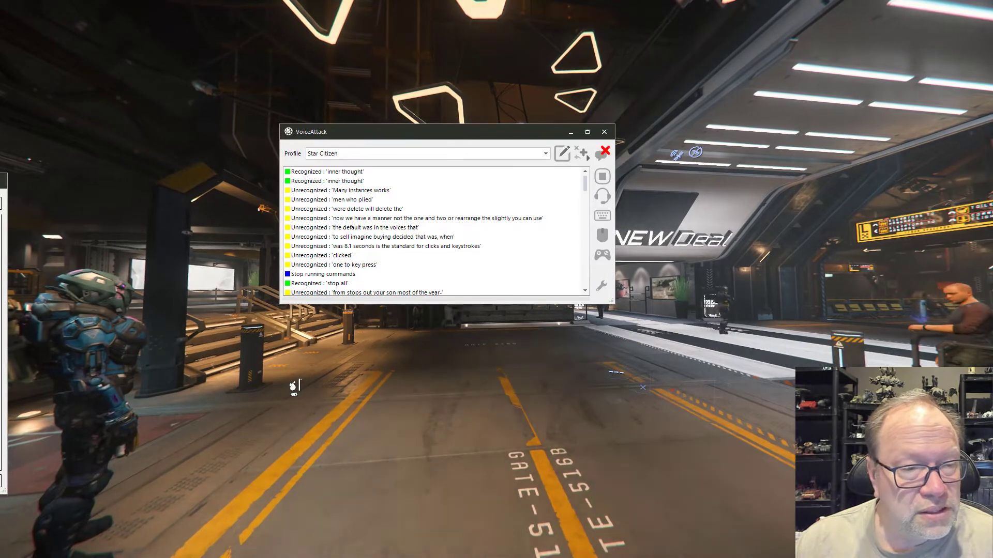
click(564, 152)
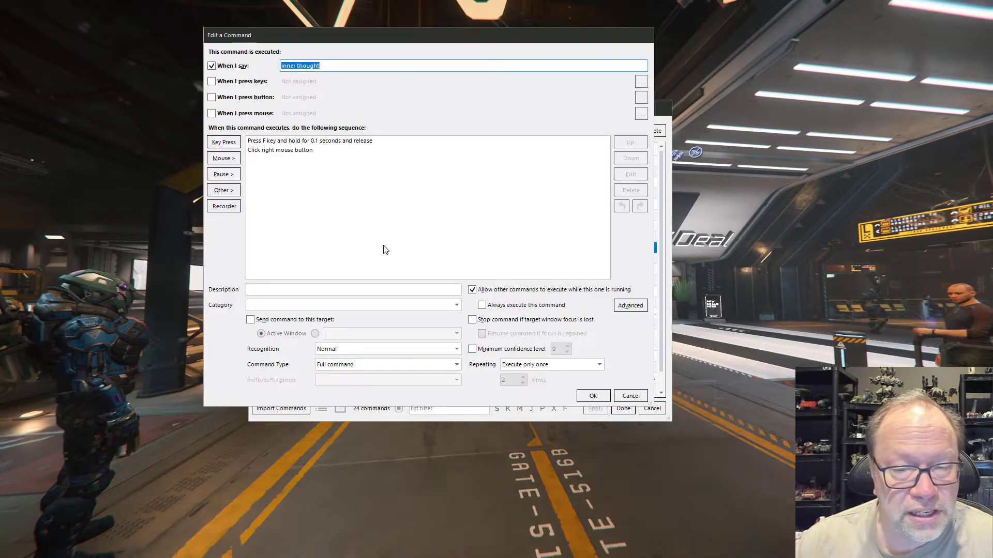
Confirm the 1-second F hold and save the inner thought command to the profile list
click(310, 141)
text(1.000)
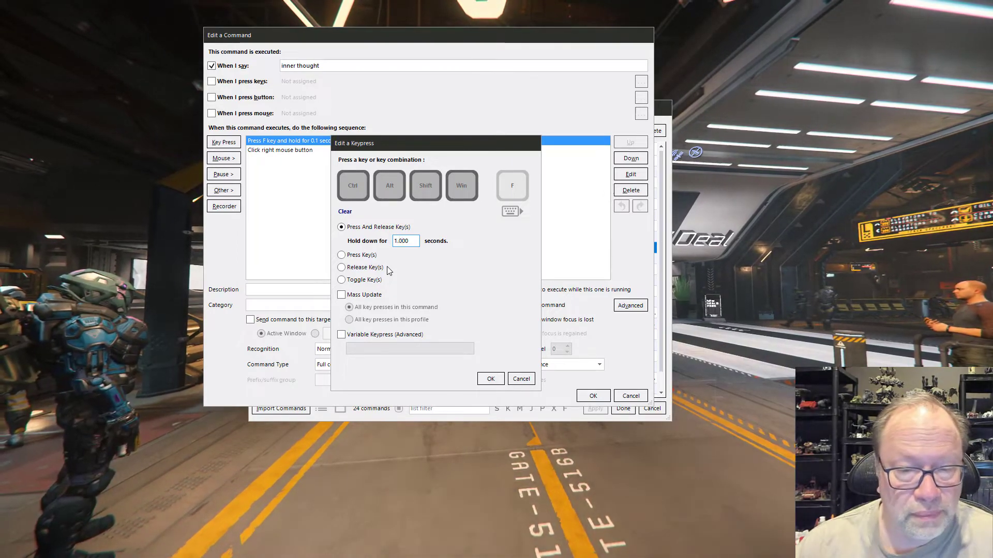
click(490, 379)
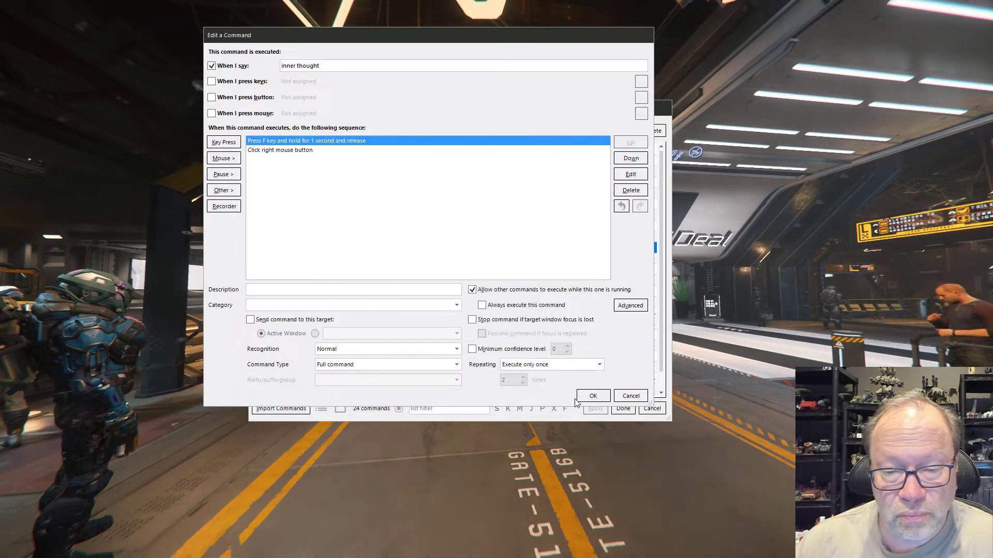
click(593, 396)
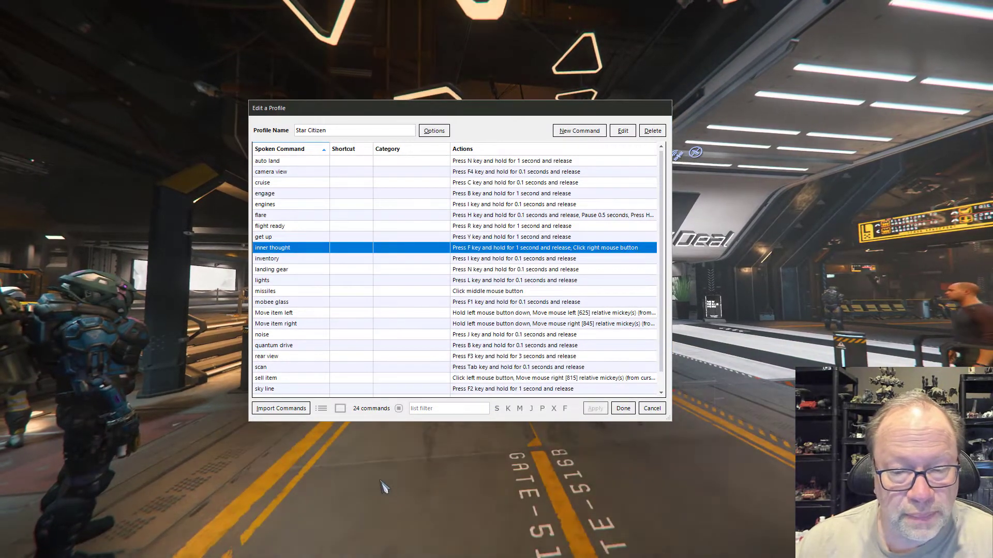
Select the mobee glass row in the Star Citizen profile's 24-command list
click(623, 408)
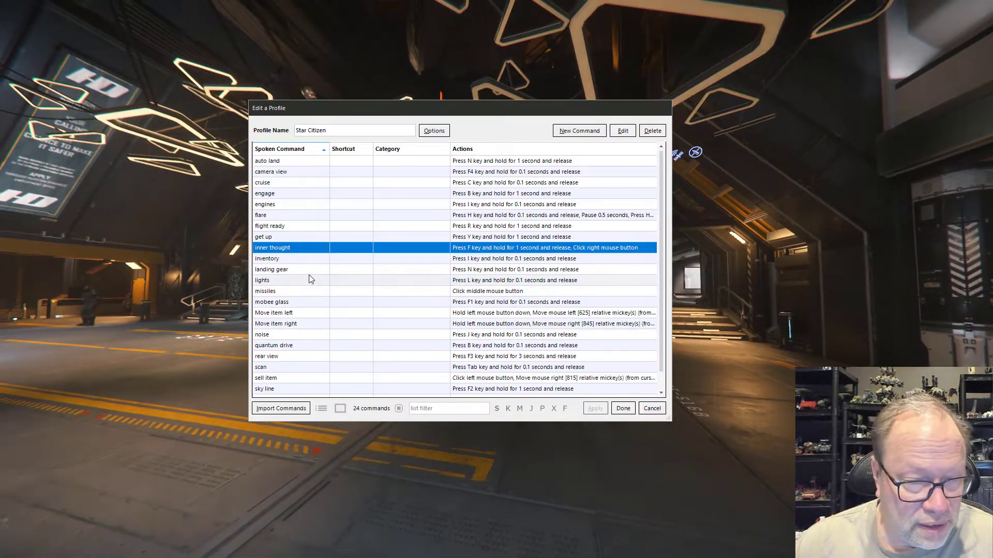
mouse_move(301, 308)
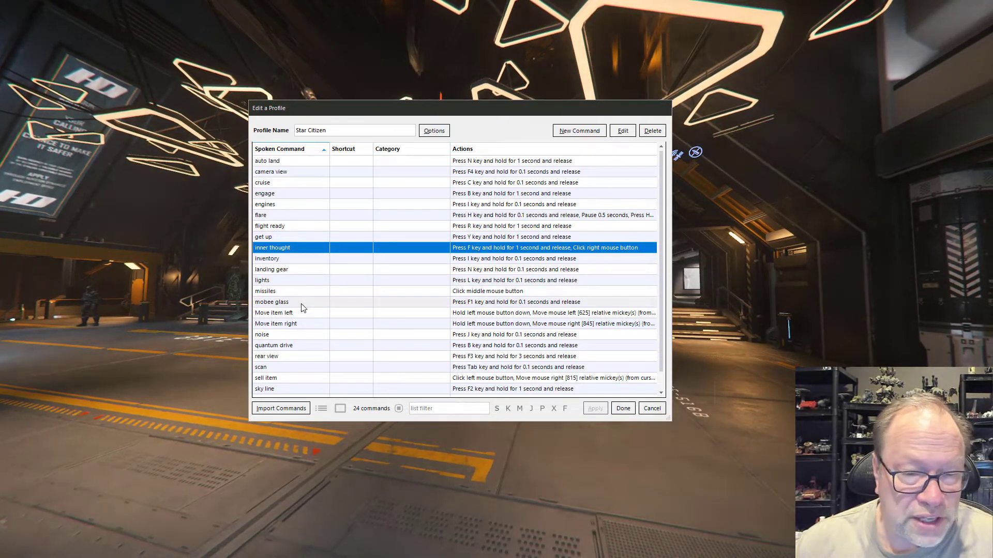
click(287, 301)
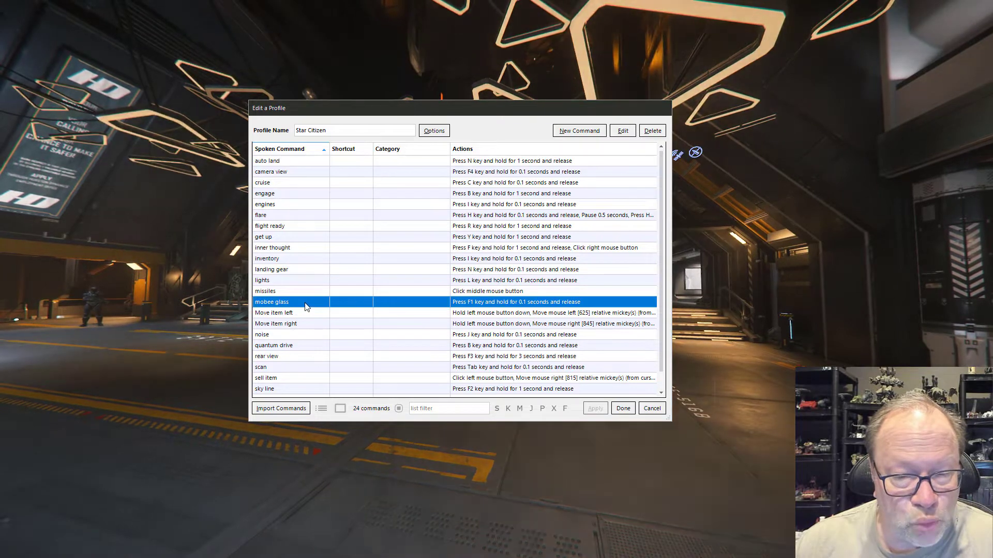
Change the F1 command's spoken phrase from 'mobee glass' to 'mobiglass' and save it
click(622, 130)
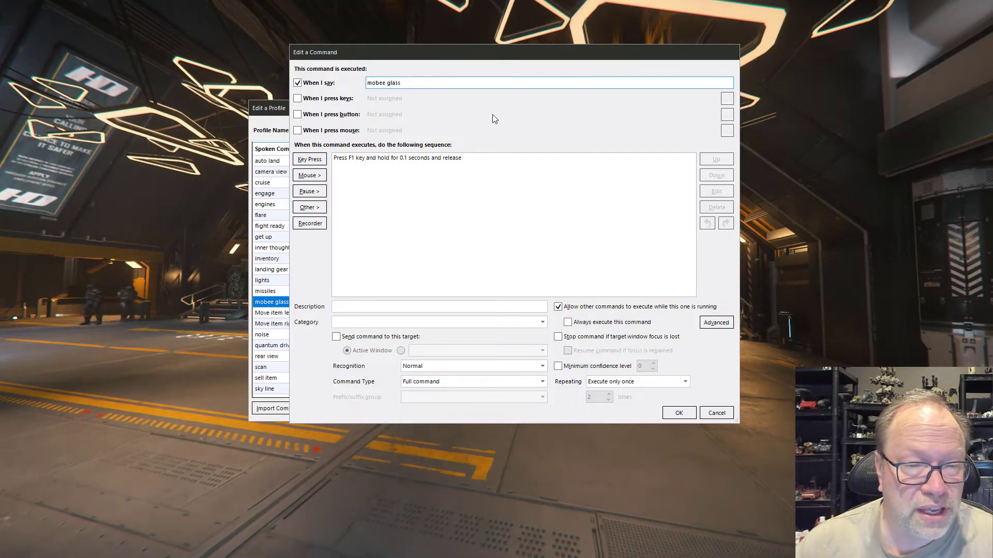
text(mobglass)
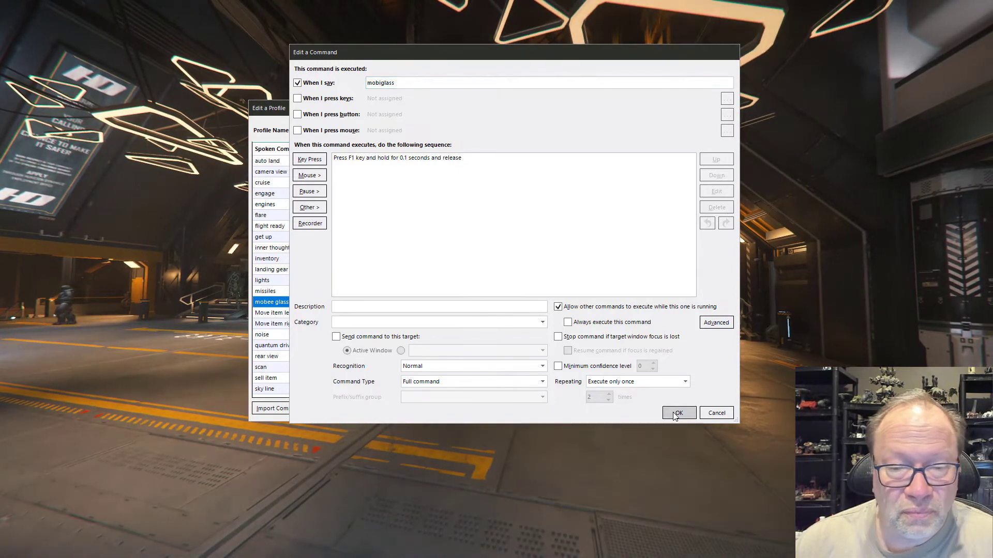
click(679, 412)
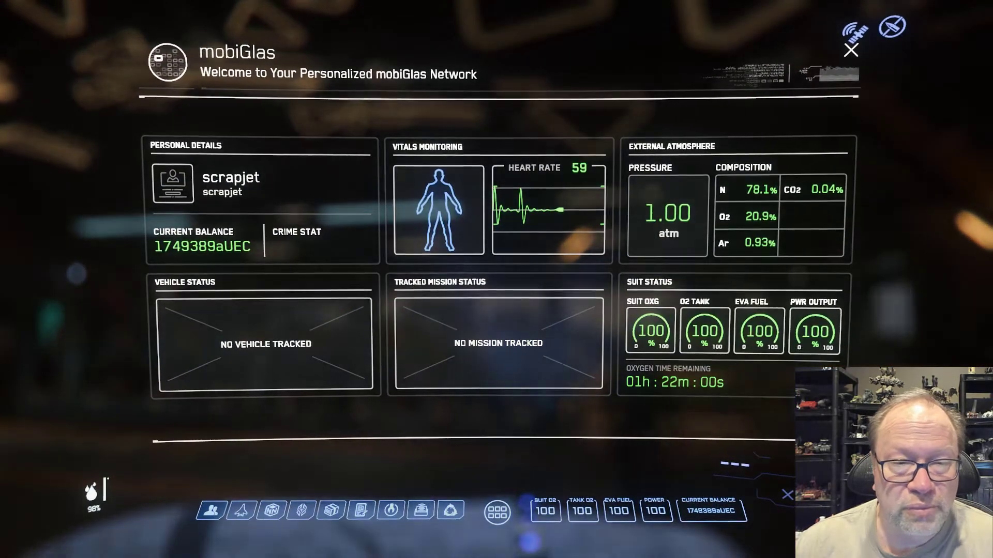
mouse_move(487, 466)
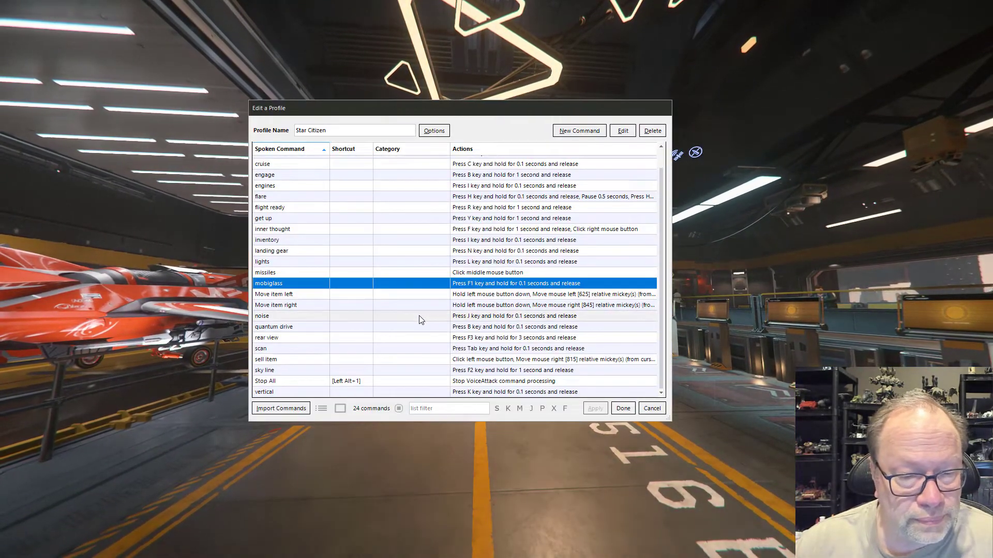
mouse_move(397, 371)
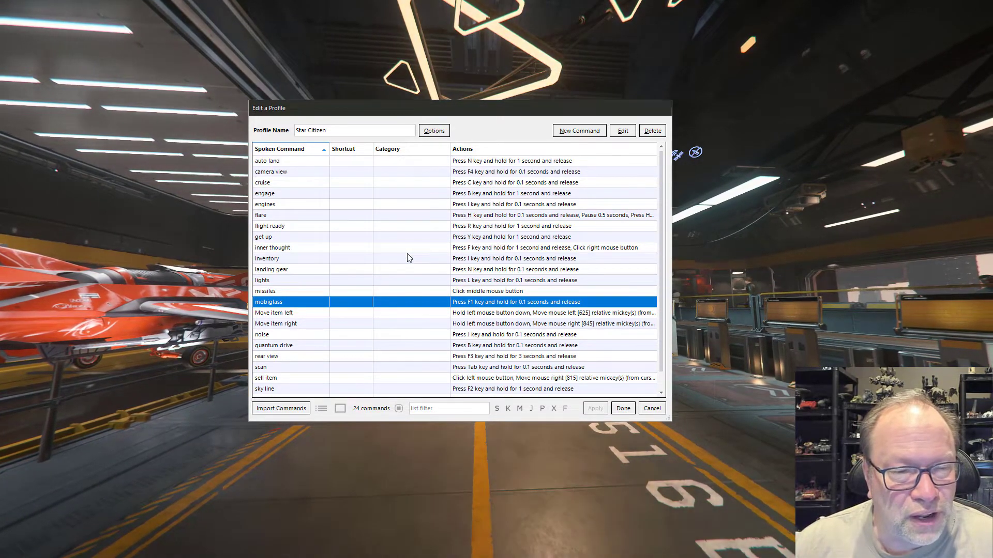
mouse_move(412, 238)
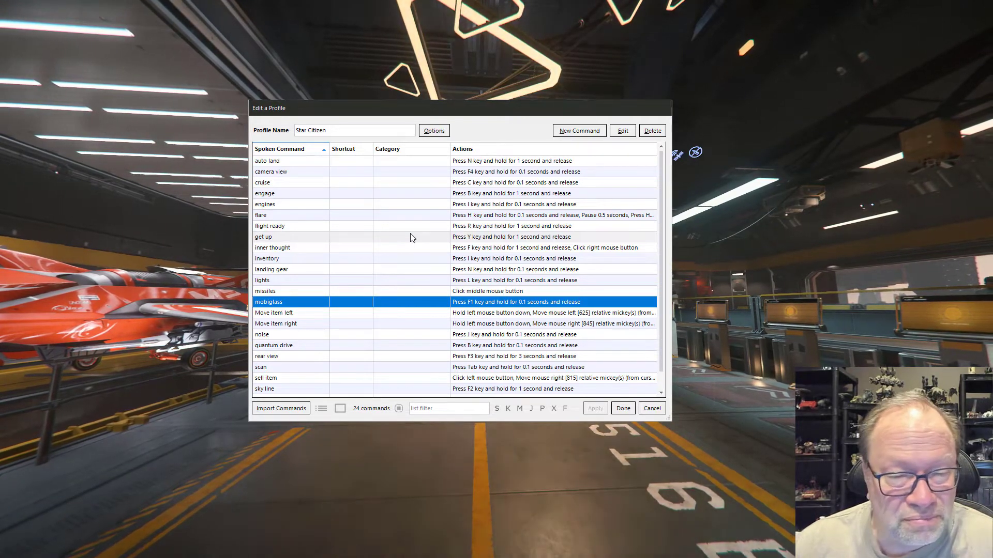
scroll(down, 3)
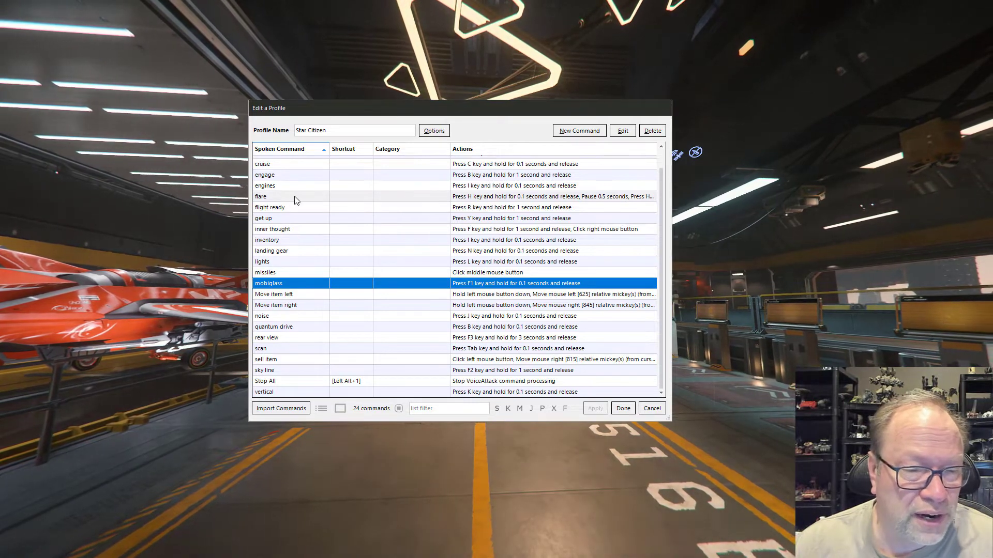
Inspect the flare command's H keypress and 0.5-second pause entries without changing anything
click(288, 196)
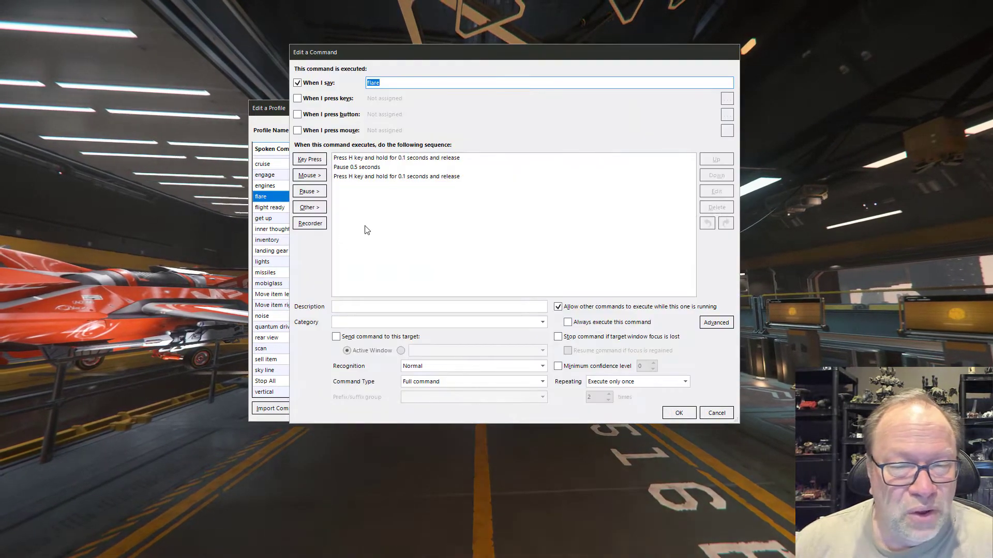
mouse_move(404, 168)
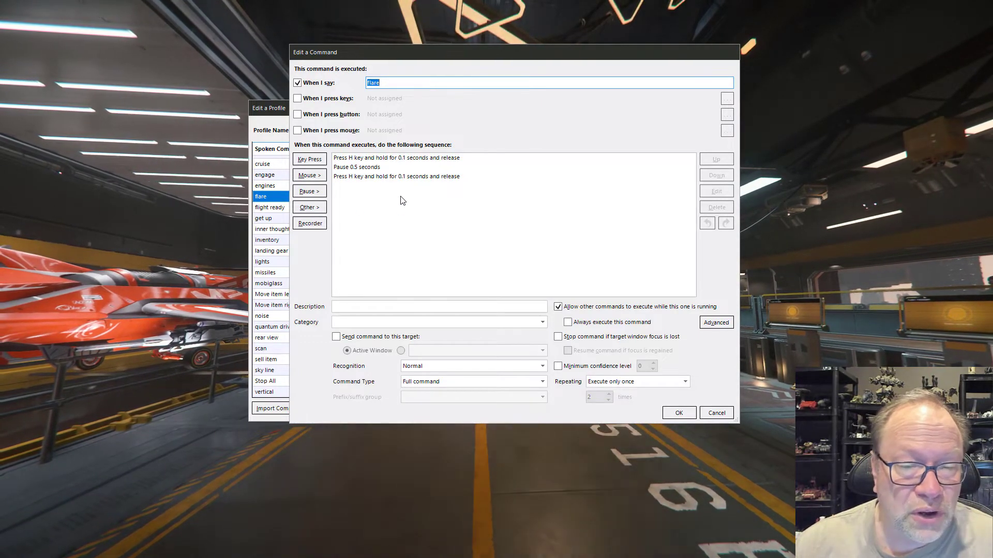
click(396, 158)
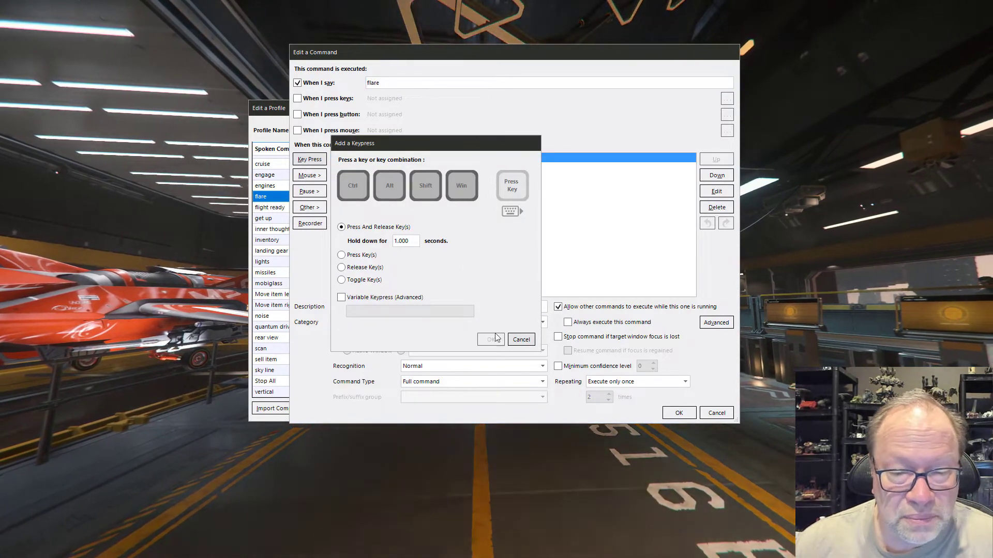
click(490, 339)
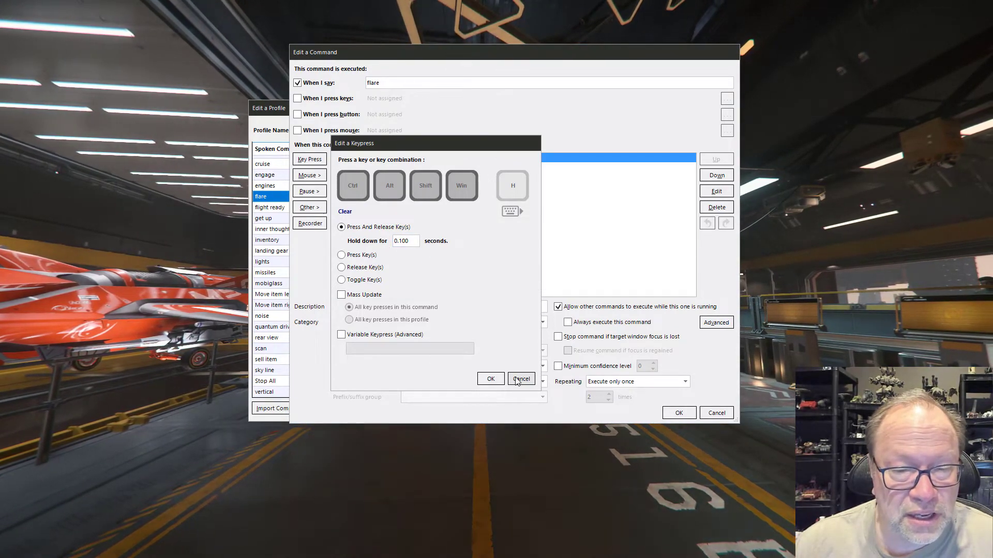
click(520, 379)
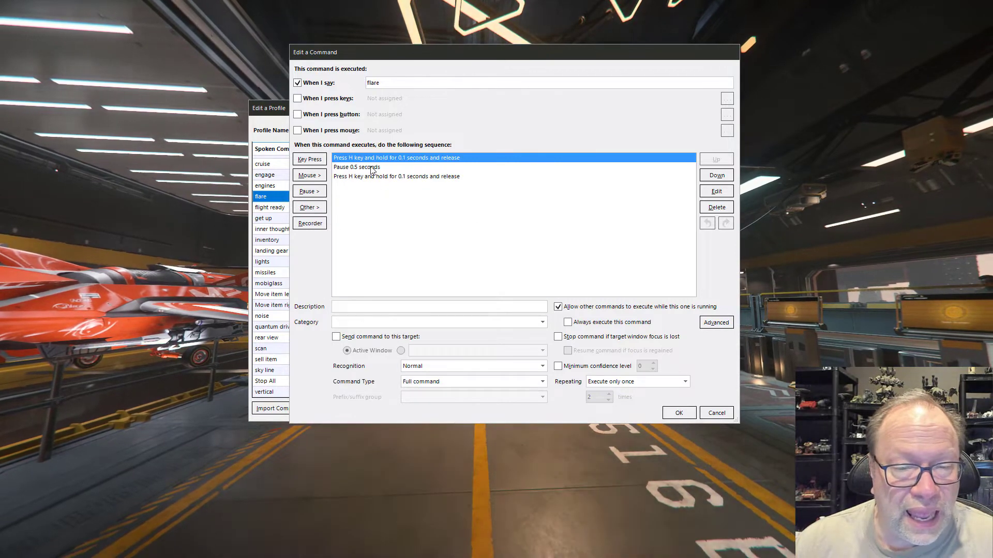
click(373, 167)
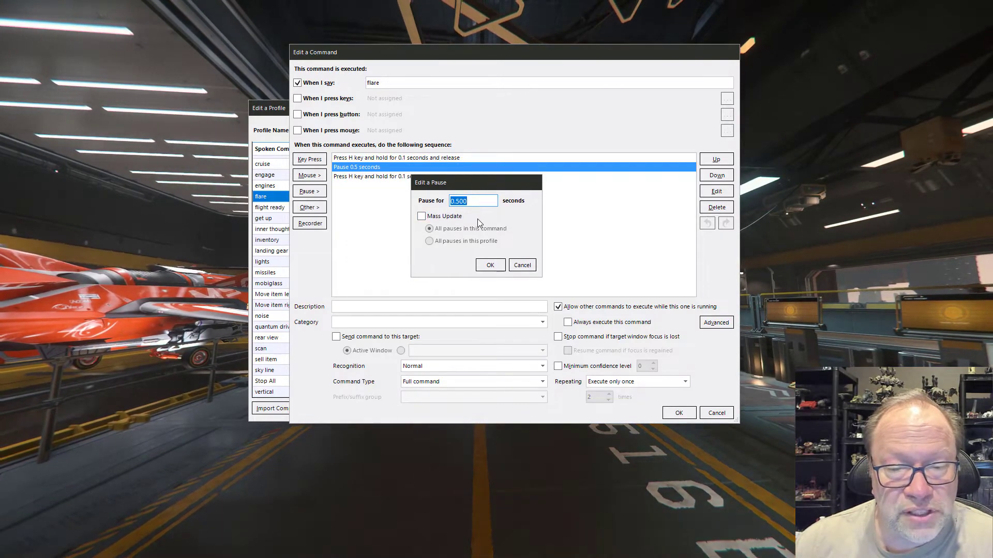
click(491, 265)
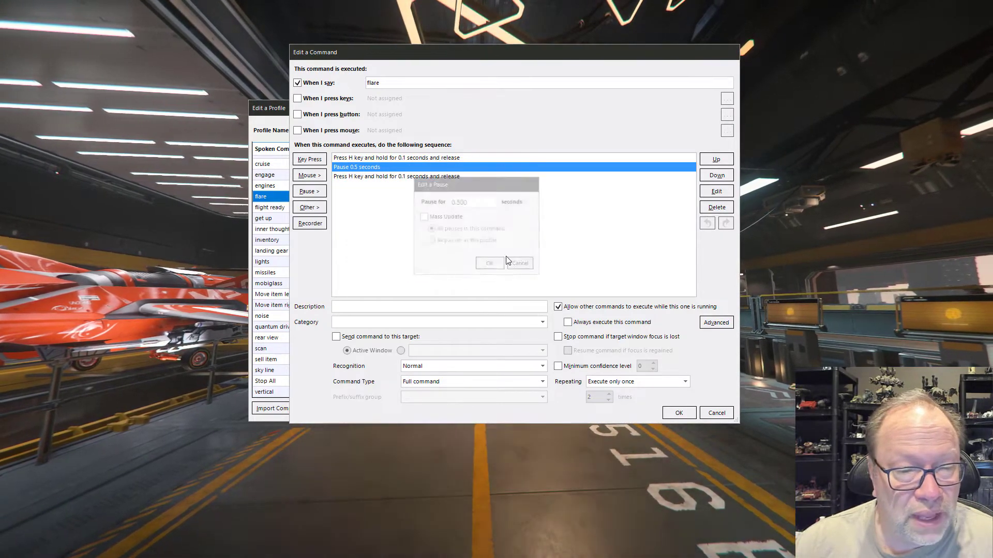
Browse the pause options for flare, leaving its H, 0.5s pause, H sequence unchanged
click(309, 191)
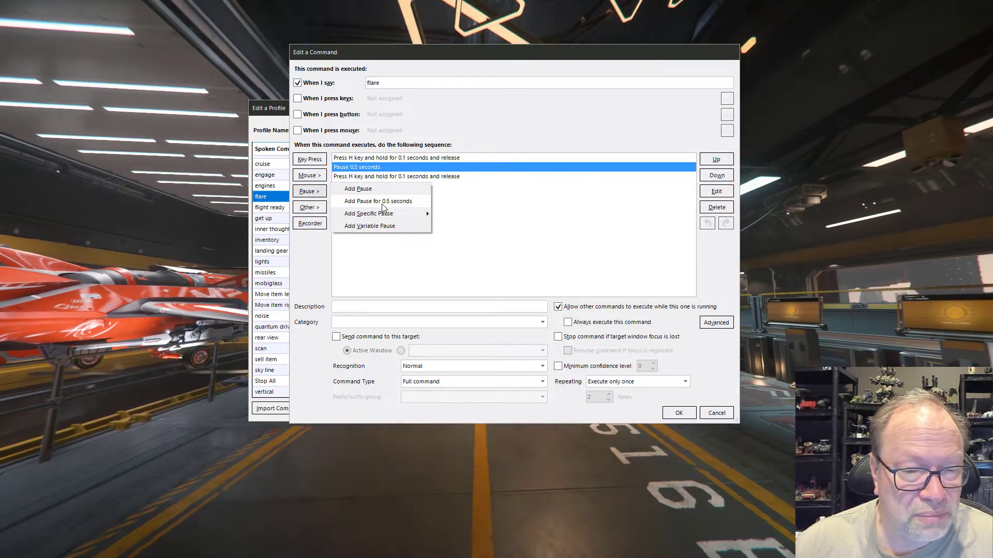
mouse_move(352, 209)
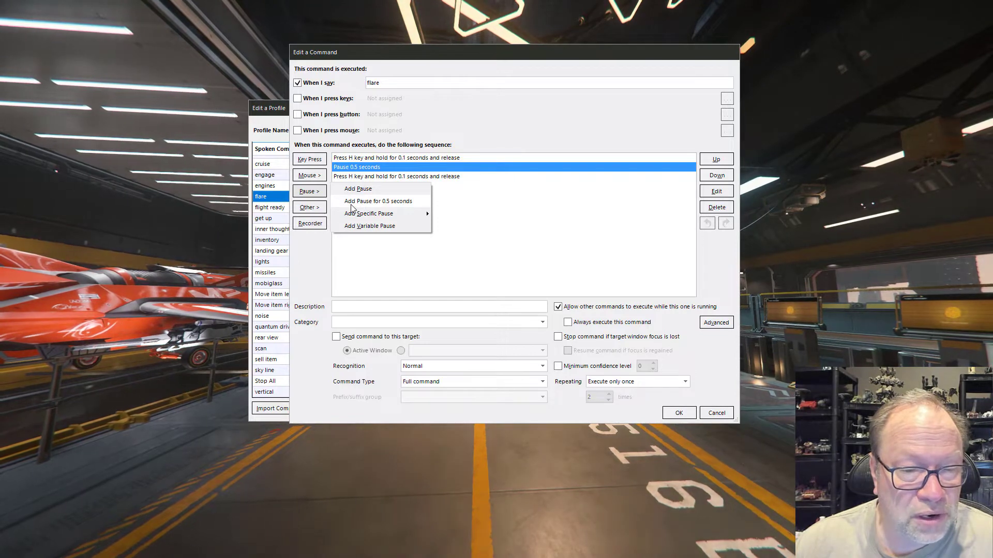
mouse_move(368, 214)
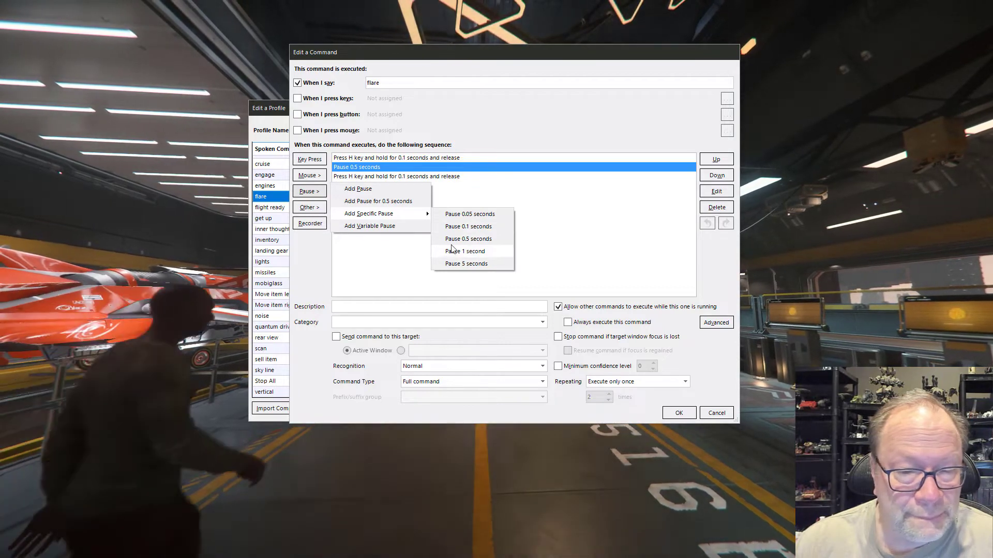
mouse_move(391, 229)
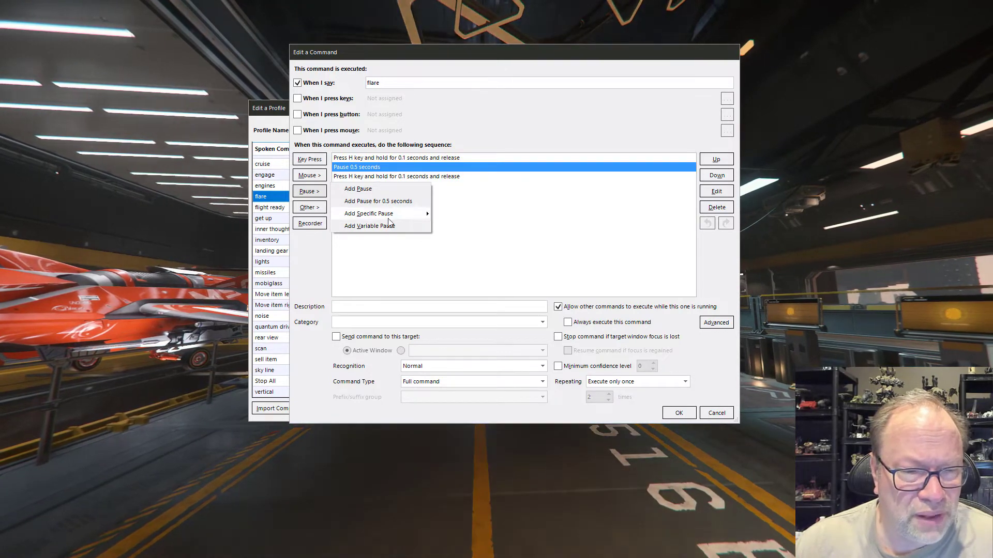
mouse_move(362, 191)
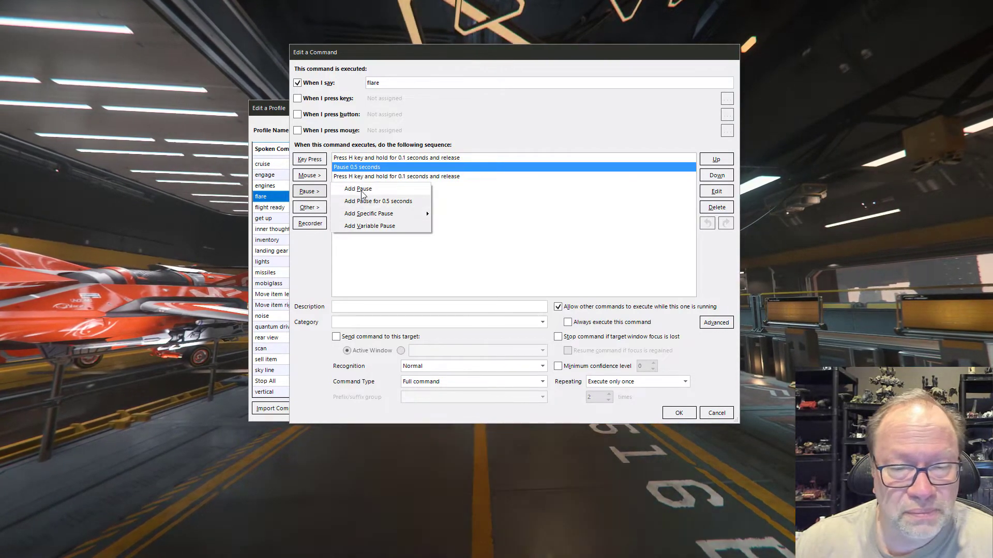
click(358, 189)
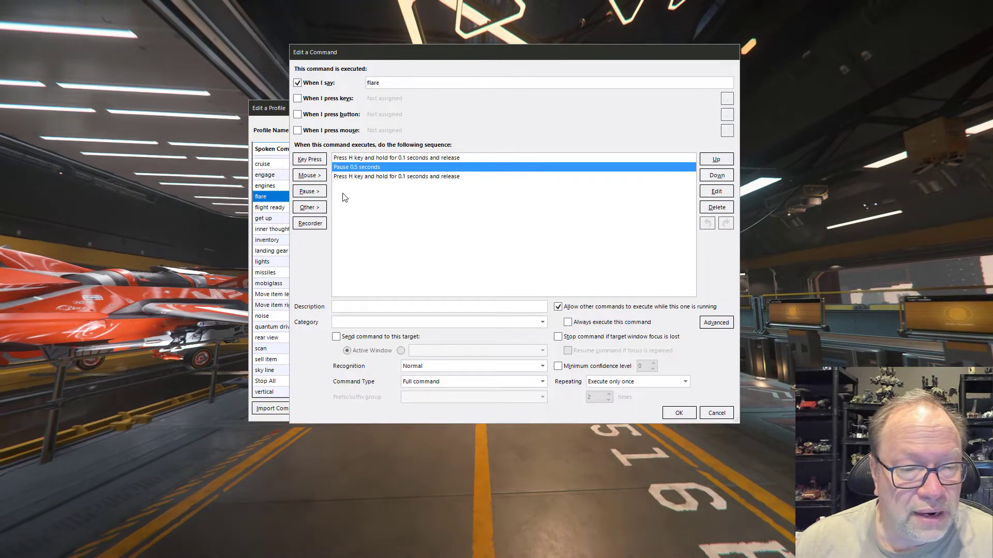
Browse Mouse Move and Other action types without adding any, then close flare unchanged
click(309, 175)
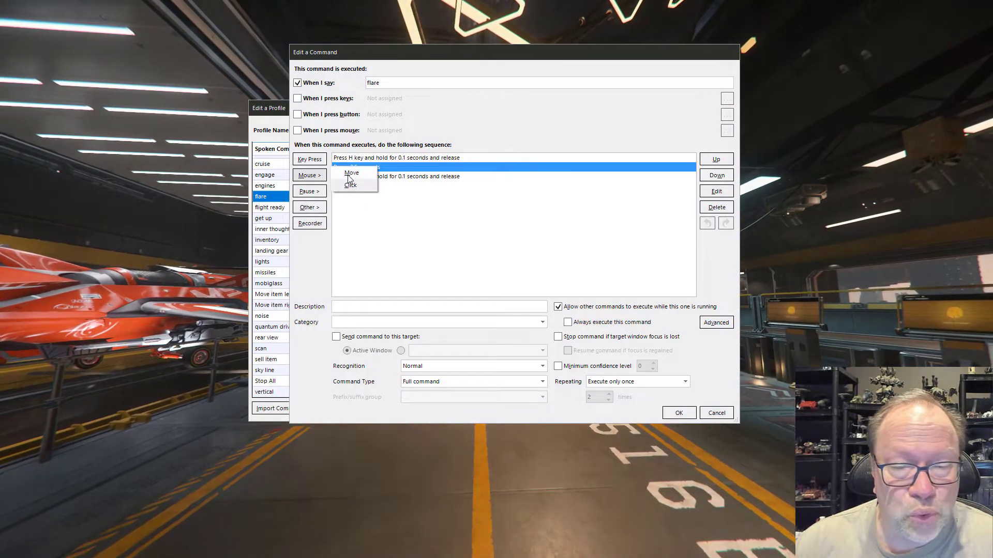
click(351, 172)
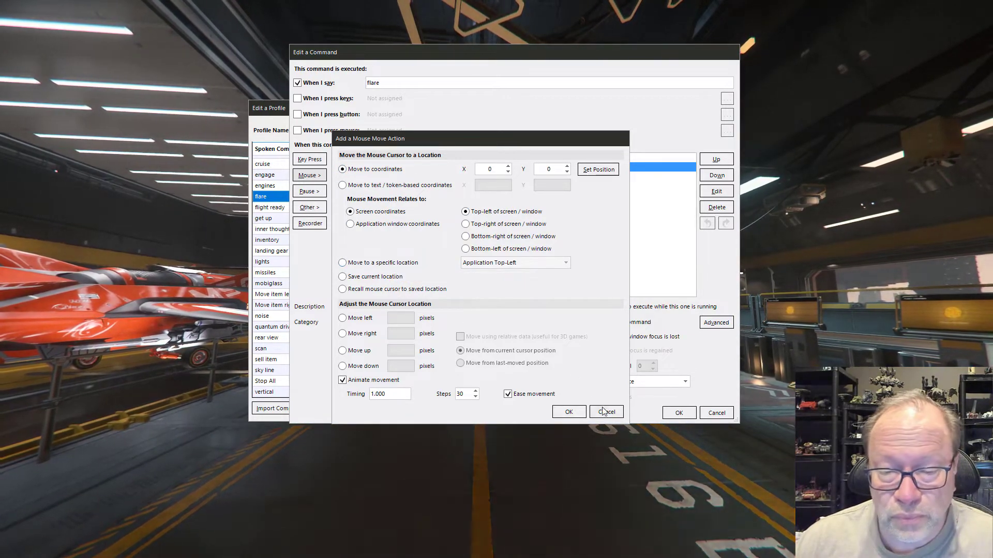
click(606, 412)
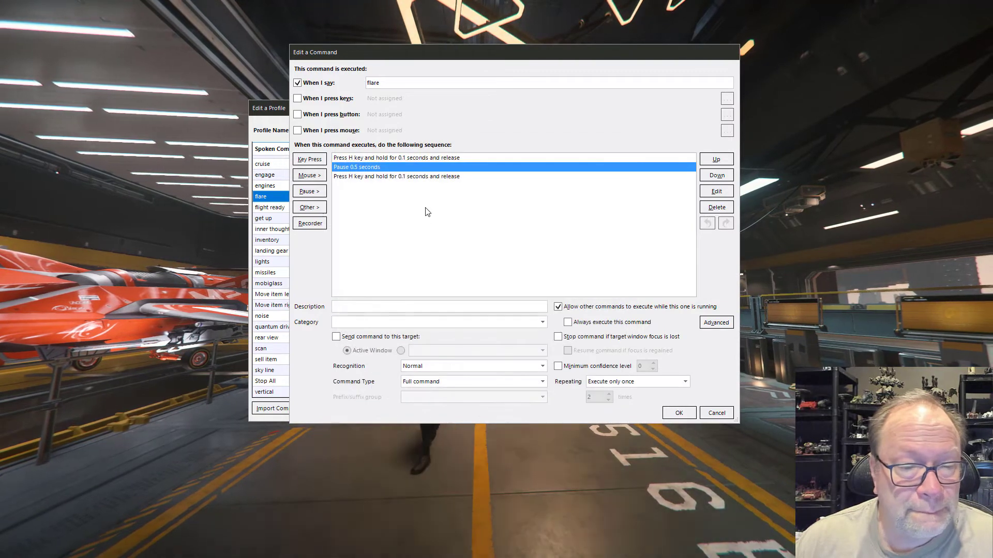
click(309, 207)
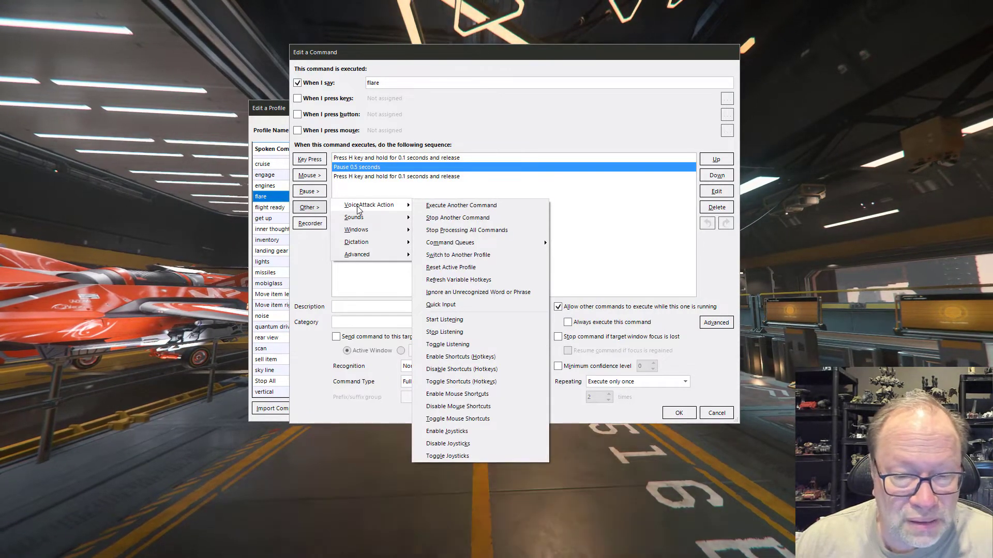
click(631, 410)
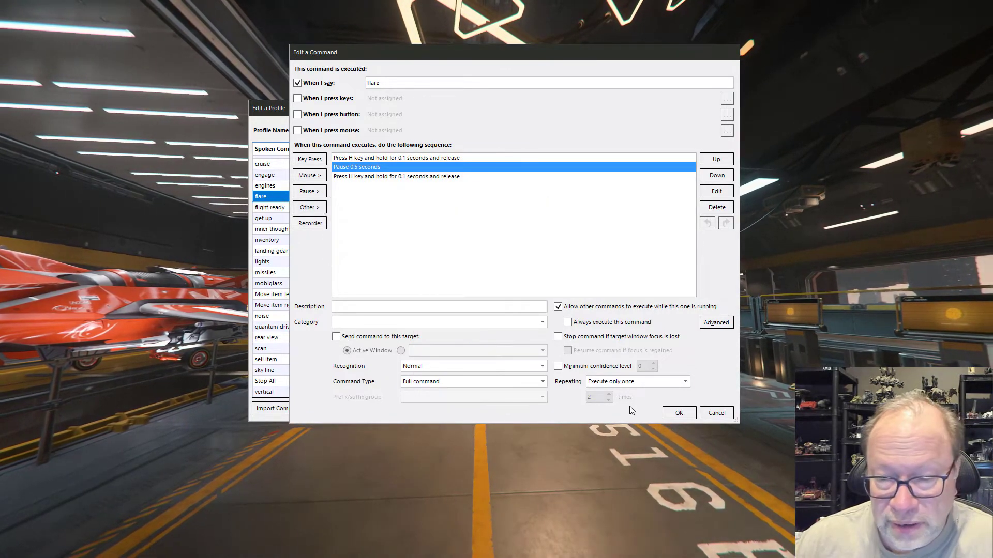
click(679, 412)
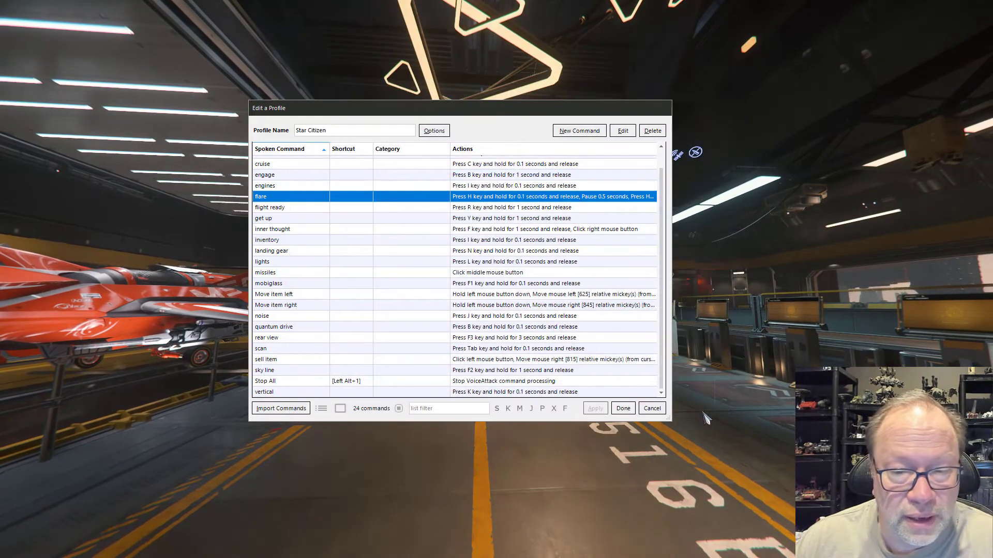
Open Stop All (Left Alt+1) and read its Stop VoiceAttack command processing description
click(279, 381)
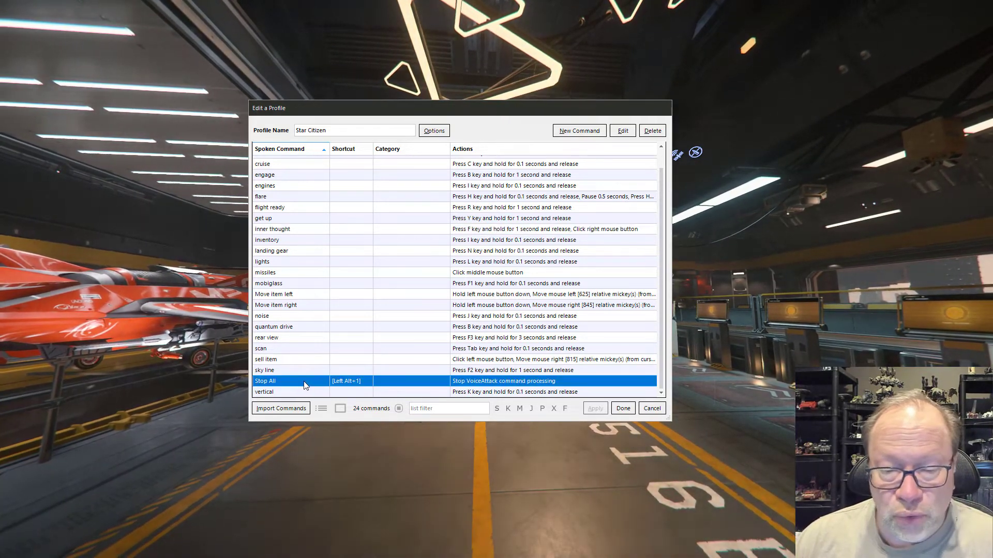
double_click(291, 381)
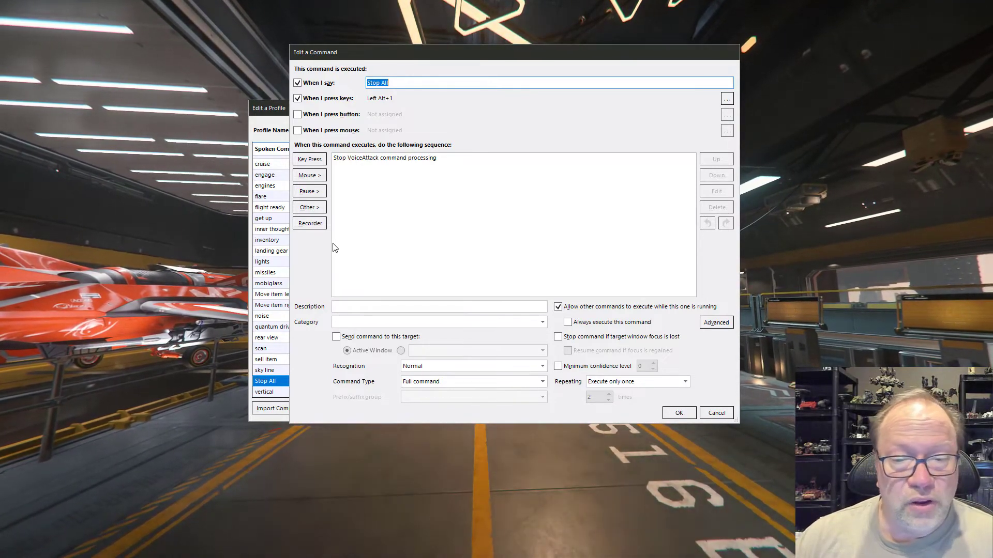
mouse_move(351, 169)
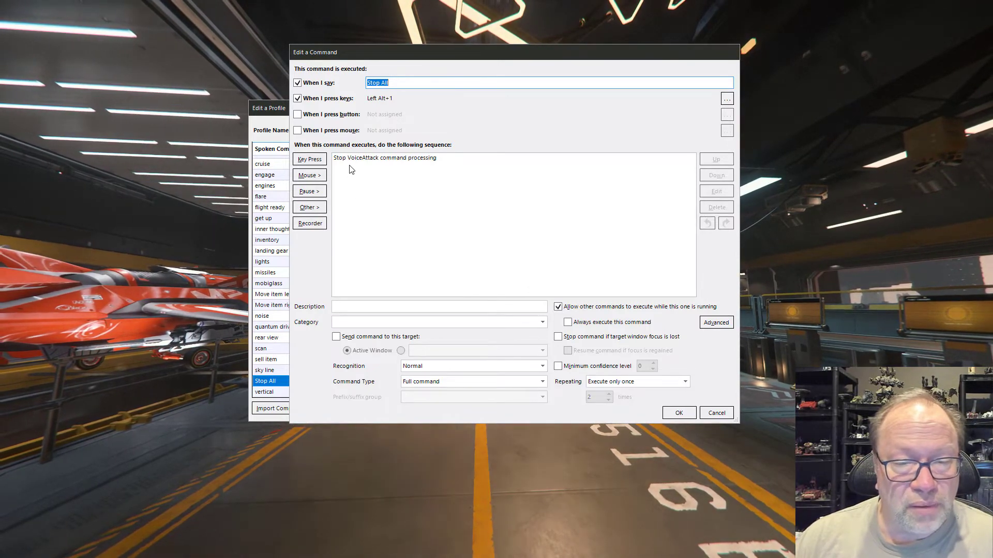
double_click(384, 158)
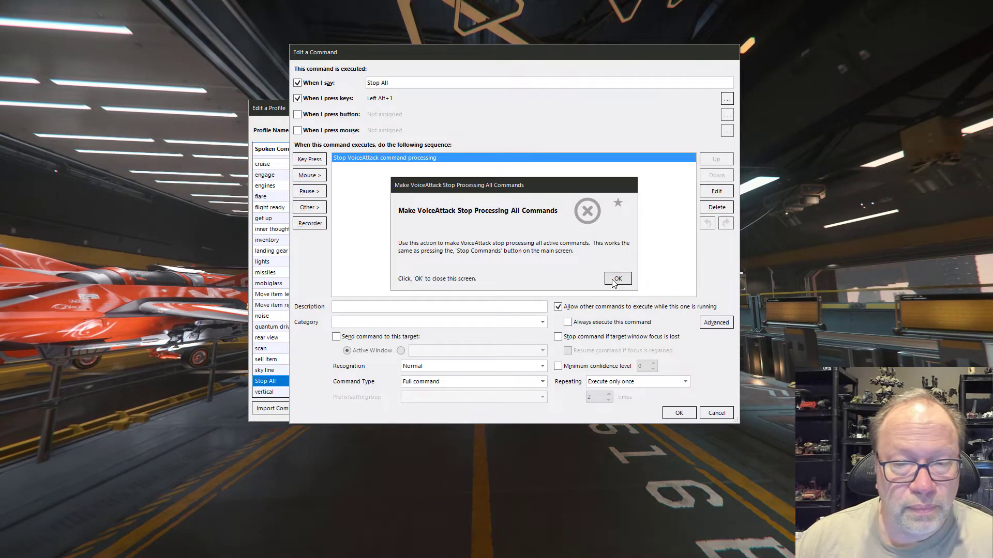
click(618, 279)
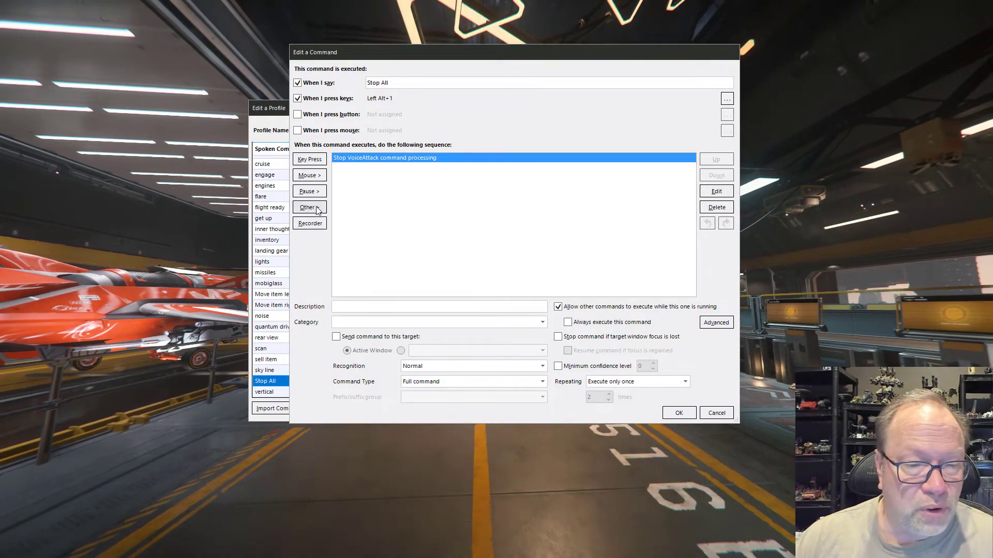
click(309, 208)
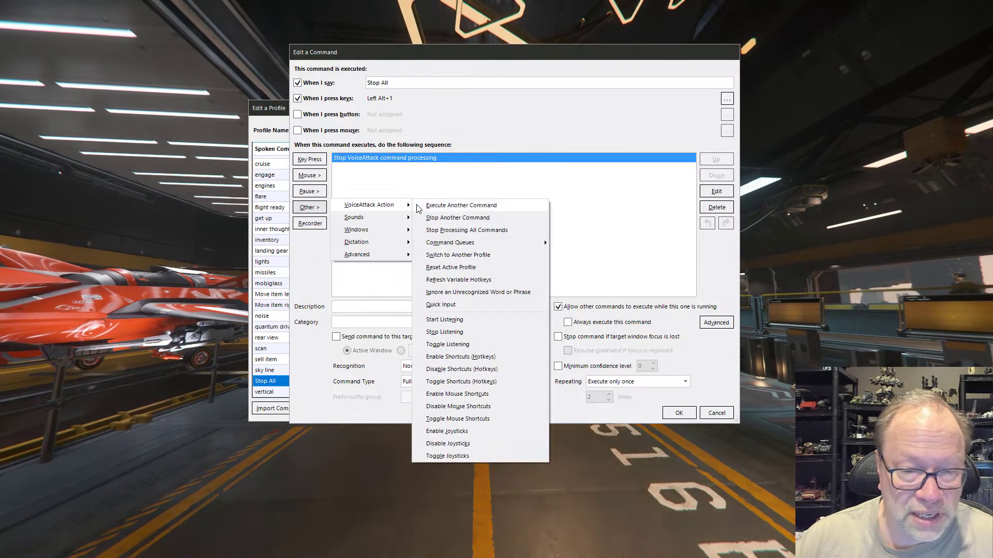
mouse_move(430, 232)
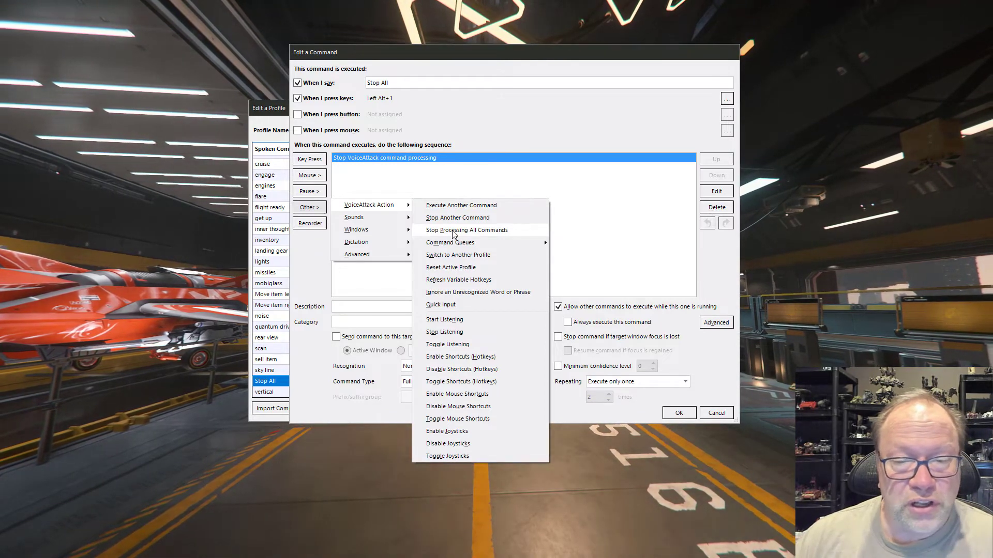
click(467, 230)
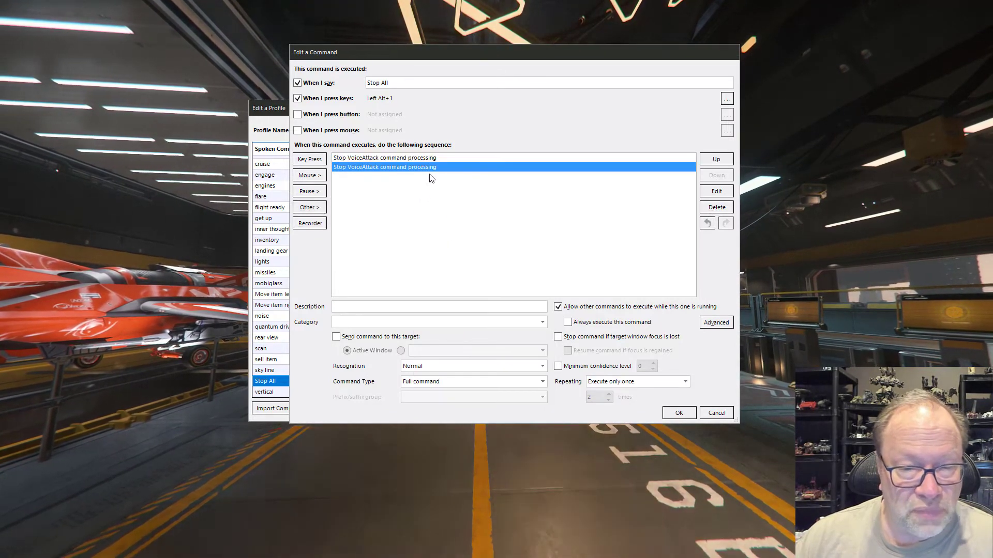
mouse_move(712, 210)
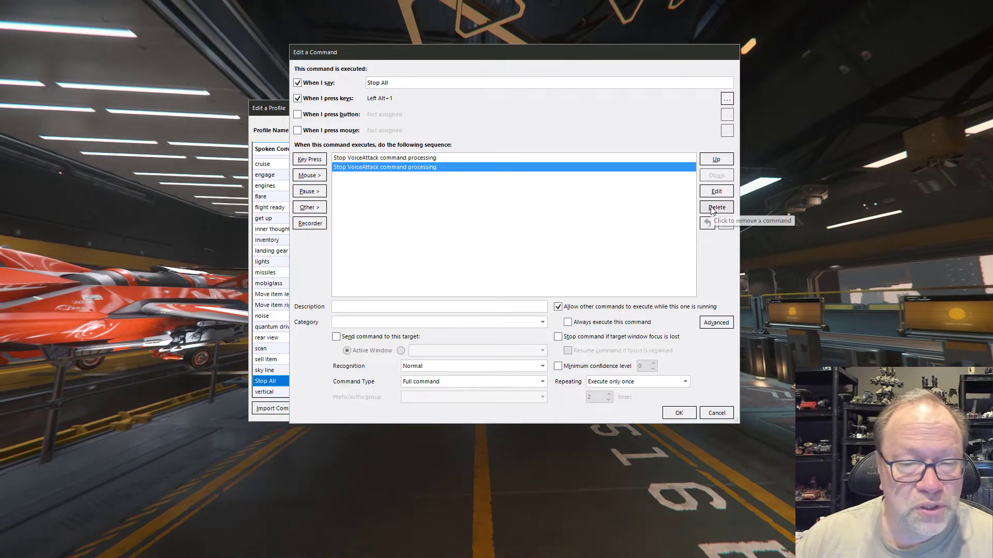
click(716, 207)
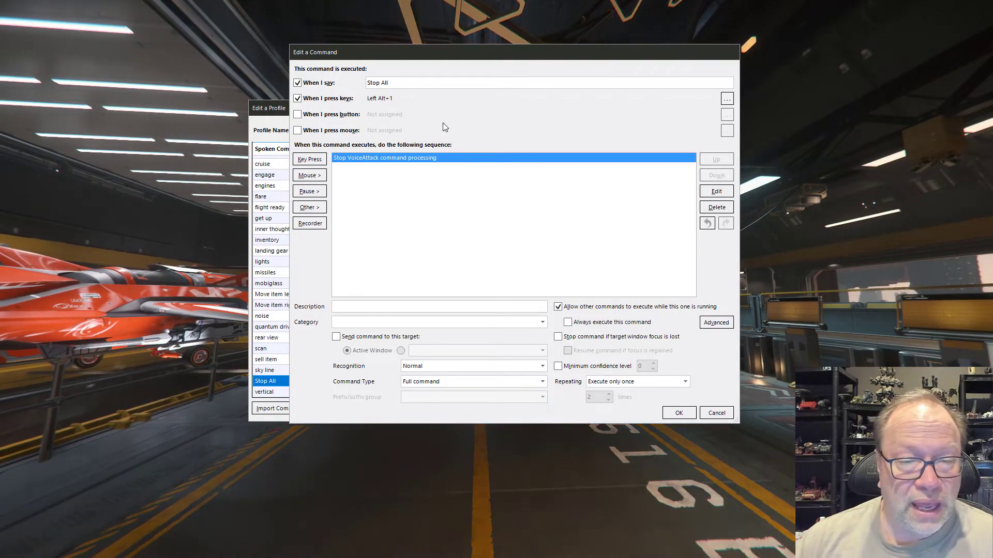
Cancel the Stop All editor, returning to the 24-command Star Citizen profile list
click(396, 83)
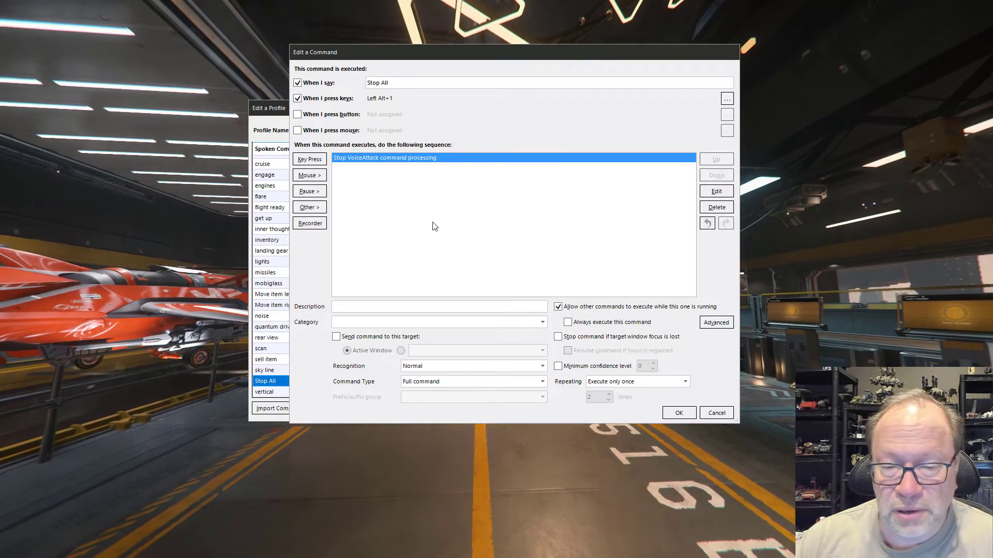
mouse_move(564, 239)
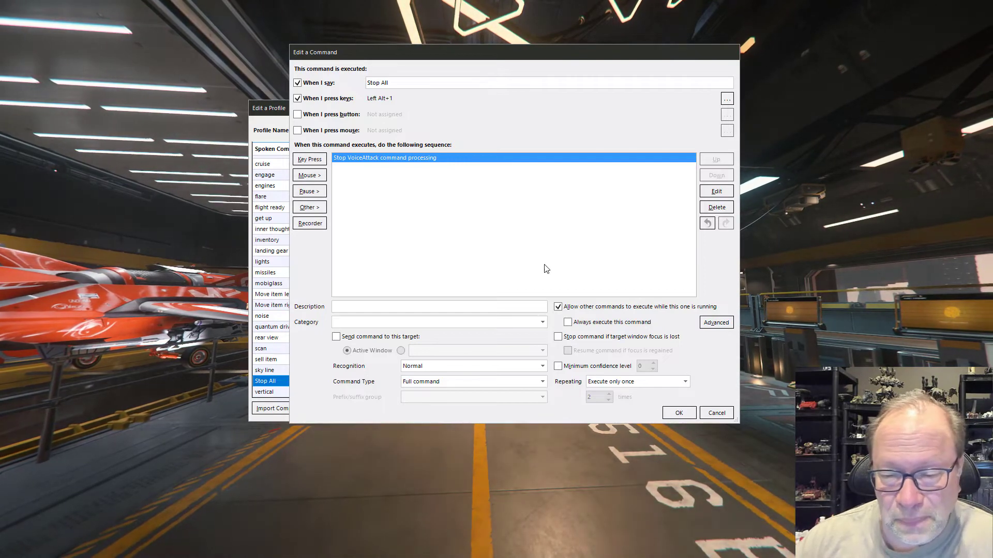
click(716, 413)
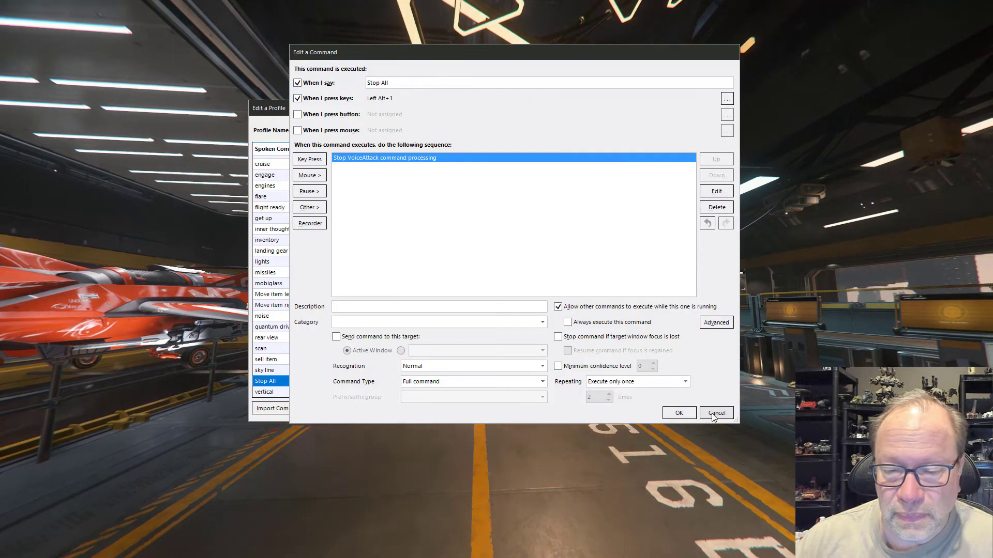
click(716, 412)
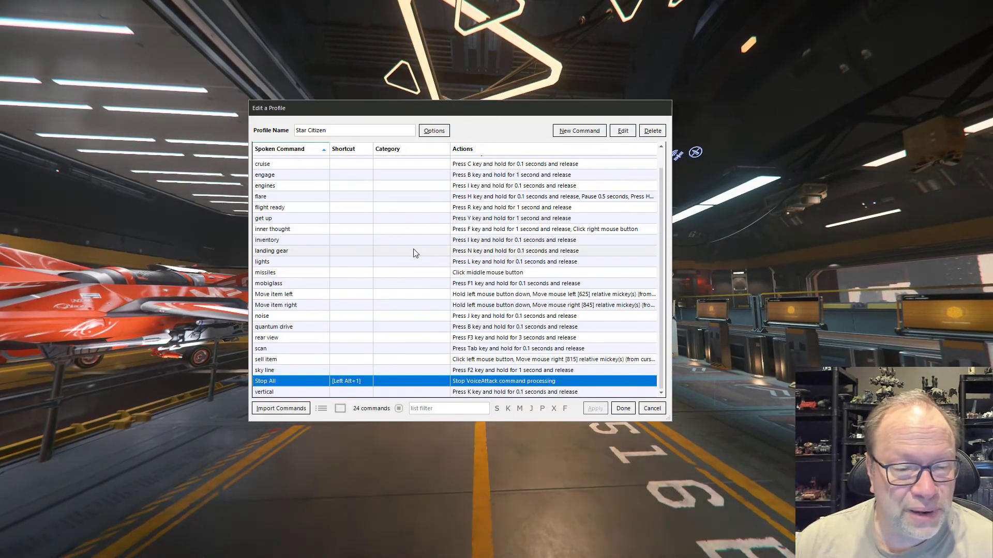
click(290, 272)
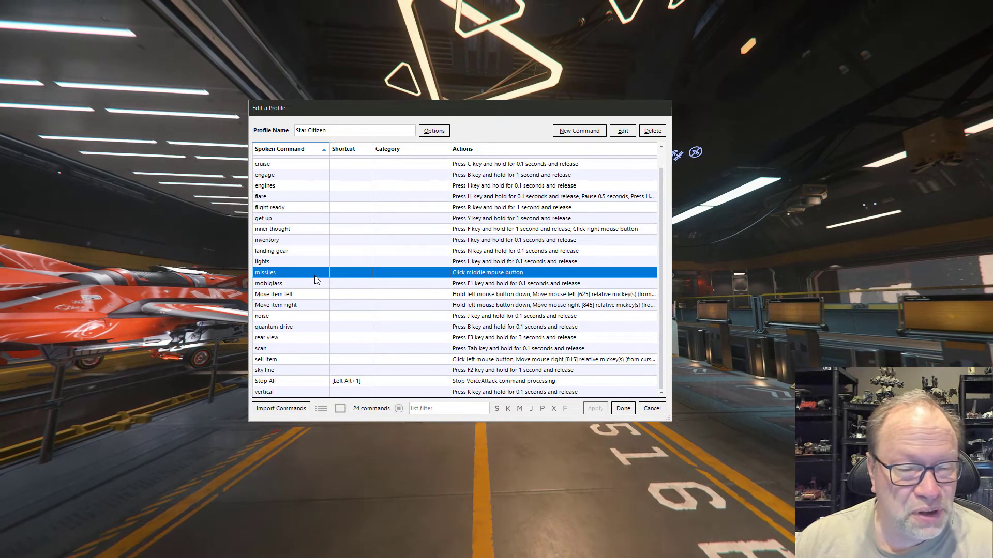